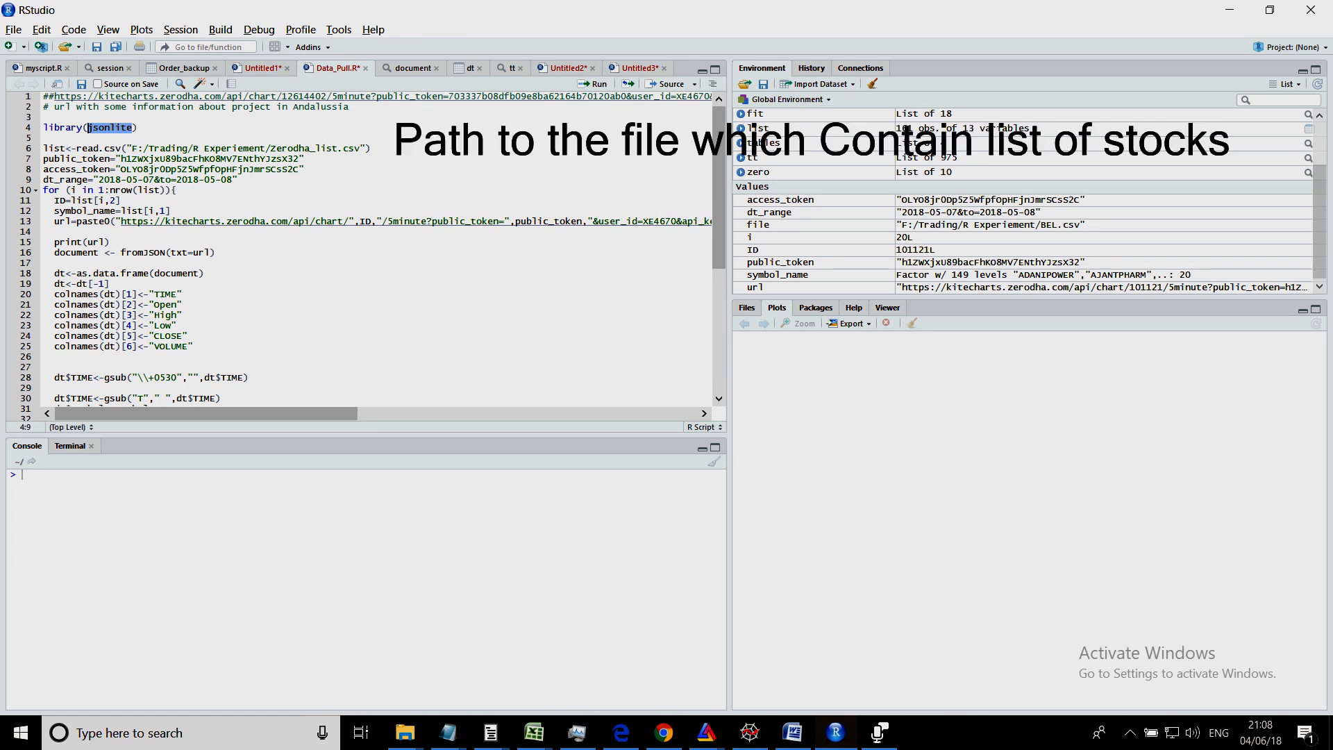
# Select the stock list file path and look through the per-stock CSVs in R Experiement.
pyautogui.moveTo(232, 148); pyautogui.dragTo(370, 147)
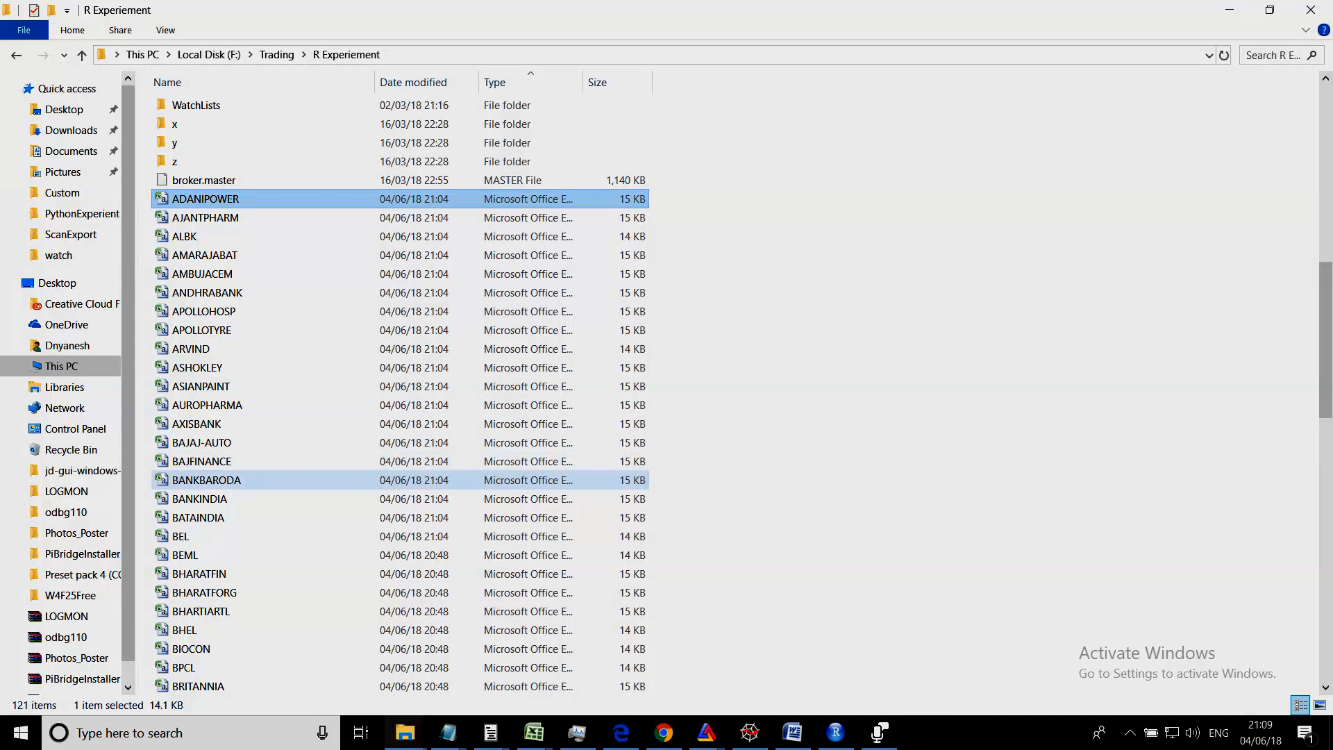
pyautogui.scroll(-3)
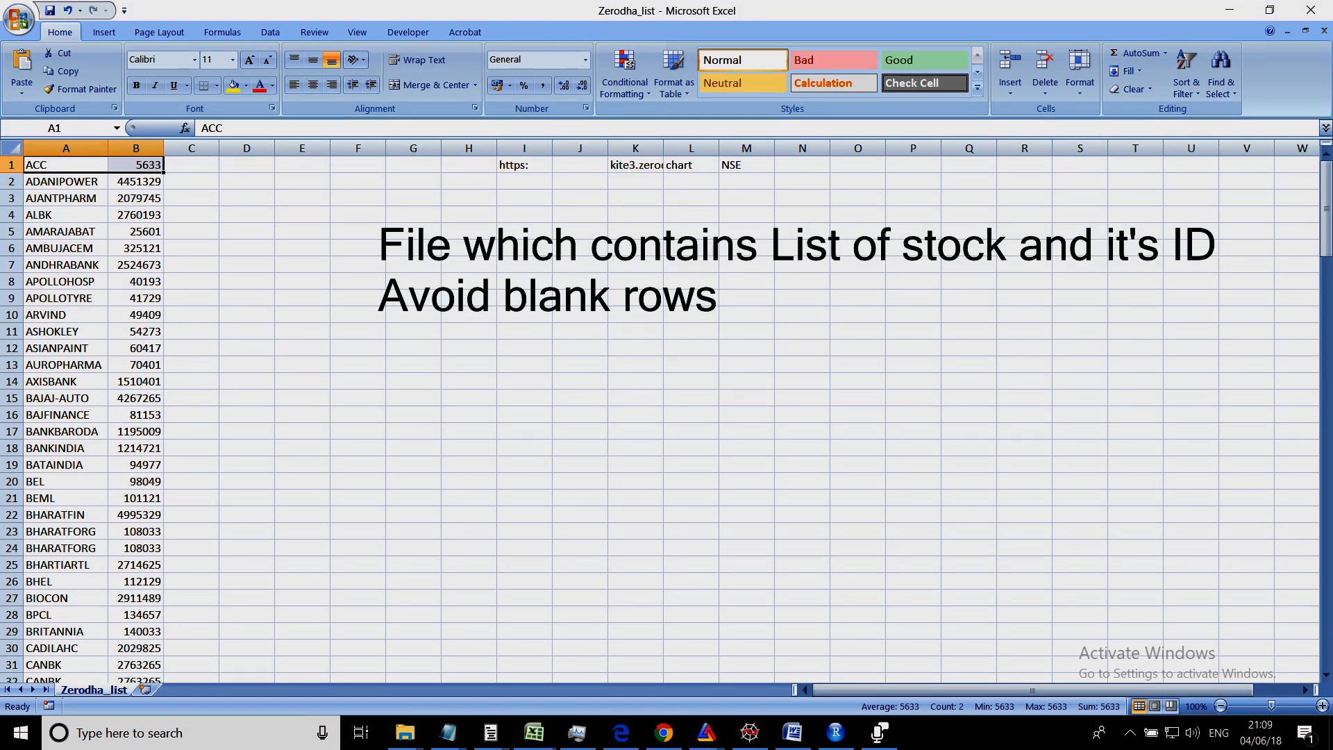
pyautogui.click(64, 164)
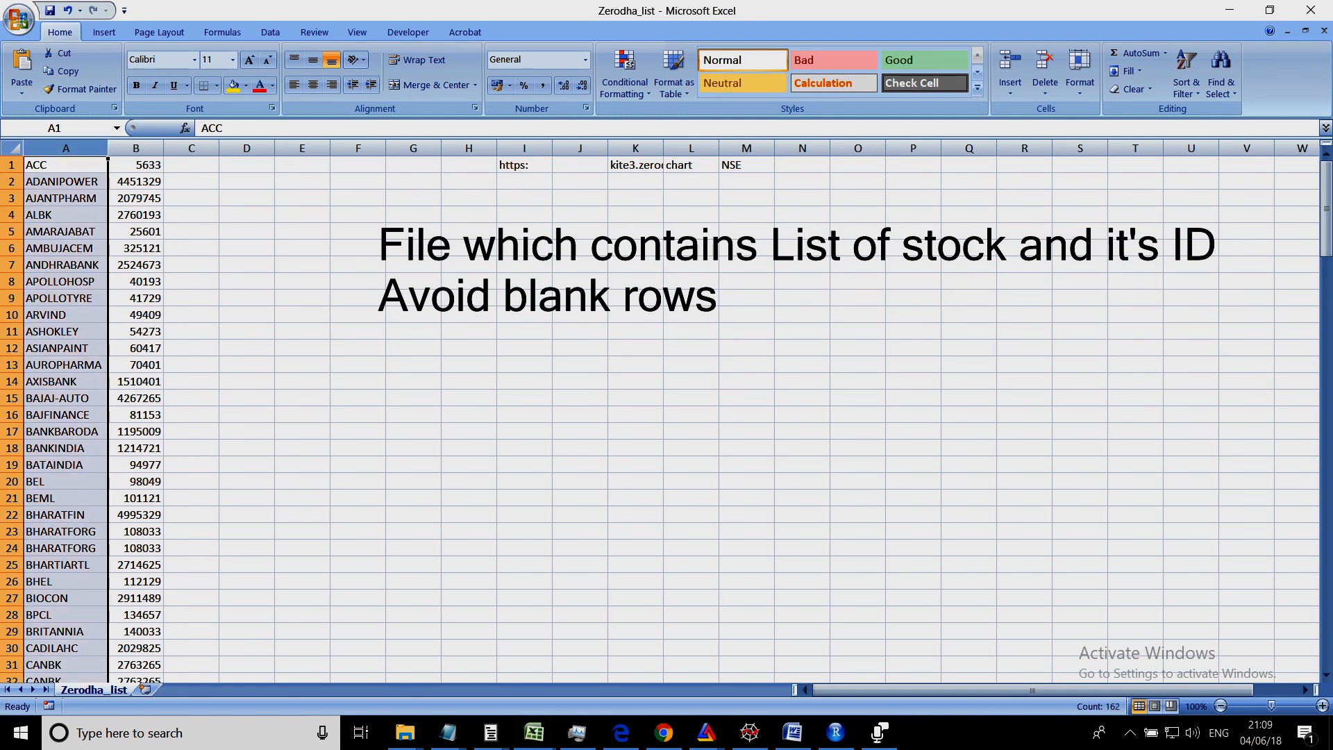
pyautogui.click(136, 164)
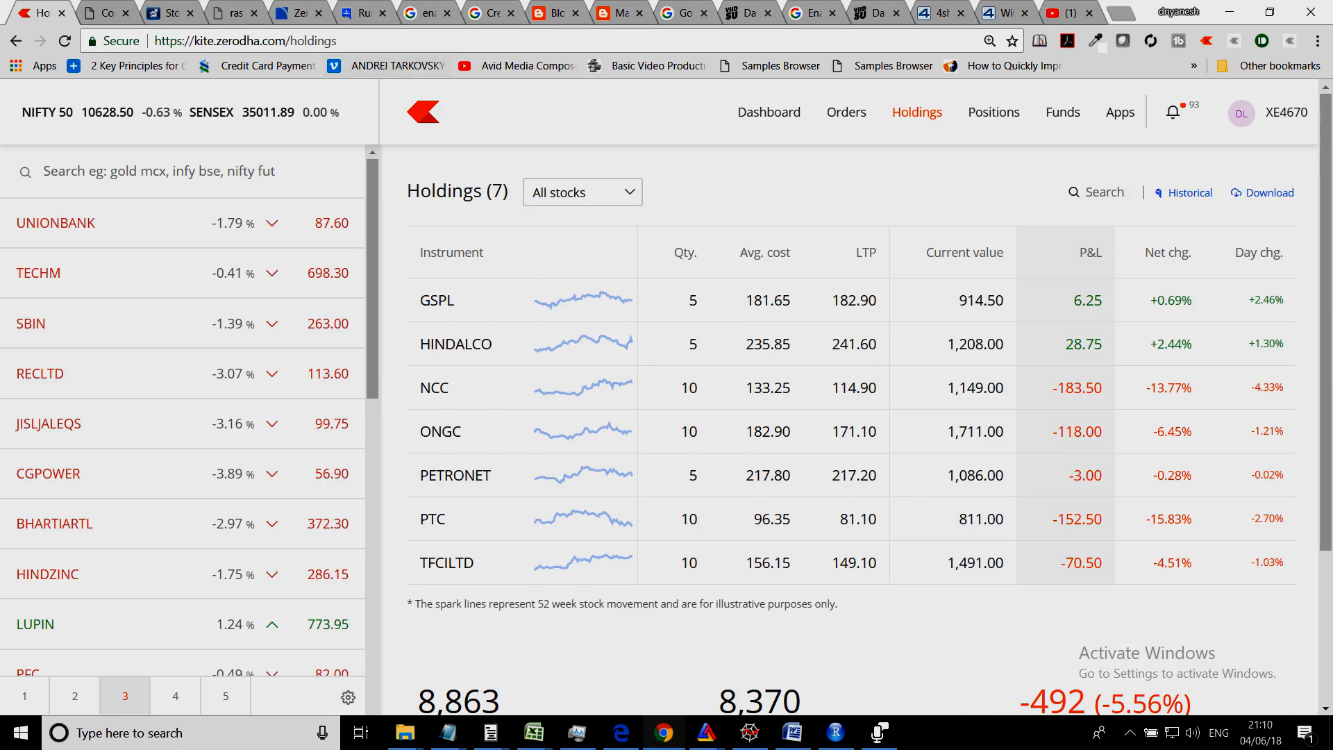
pyautogui.moveTo(184, 221)
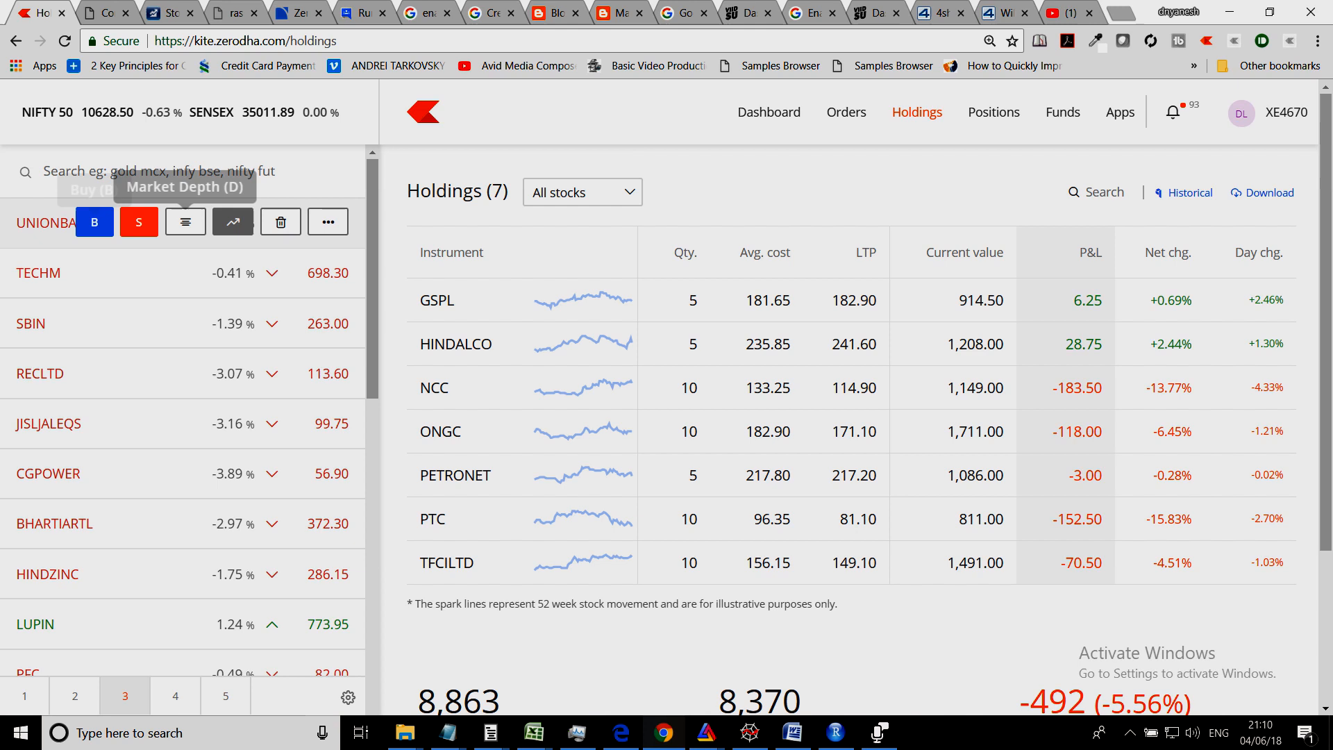
pyautogui.moveTo(94, 221)
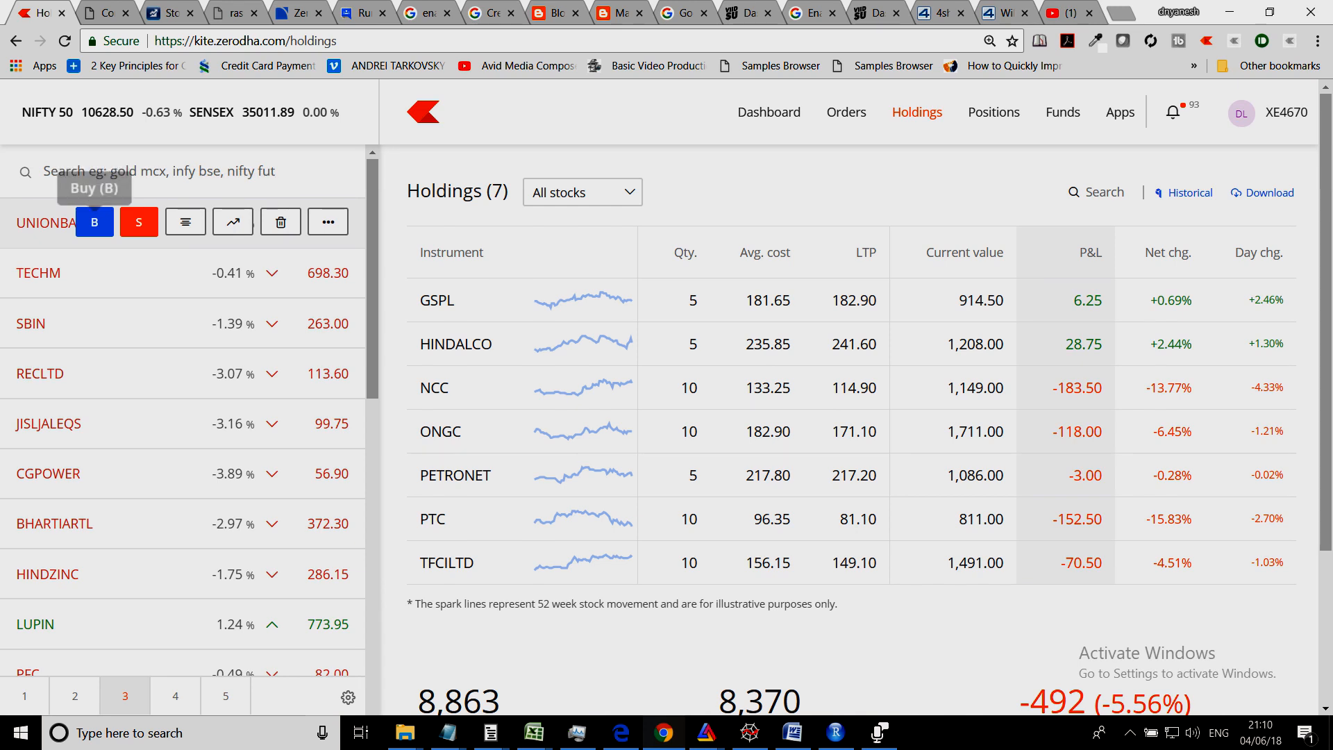
pyautogui.moveTo(233, 222)
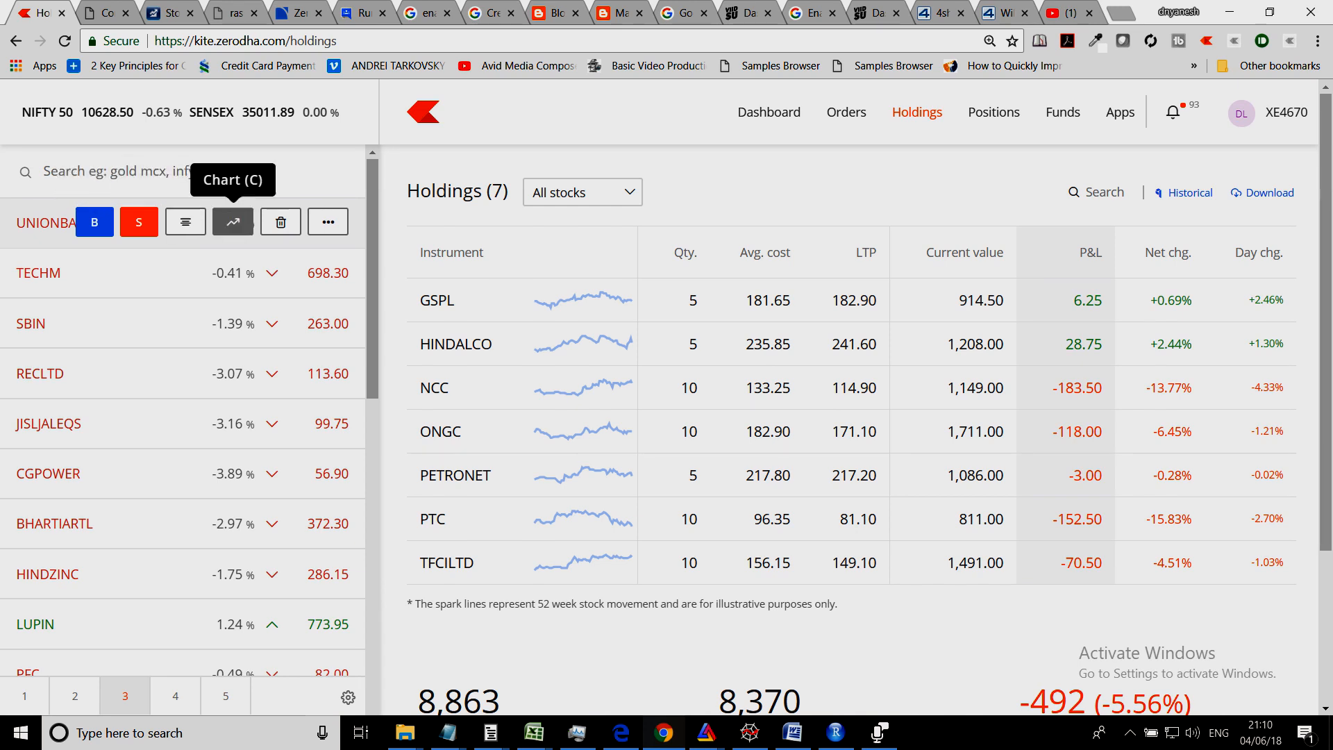
# Open the UNIONBANK chart and select instrument ID 2752769 in the page address.
pyautogui.click(233, 220)
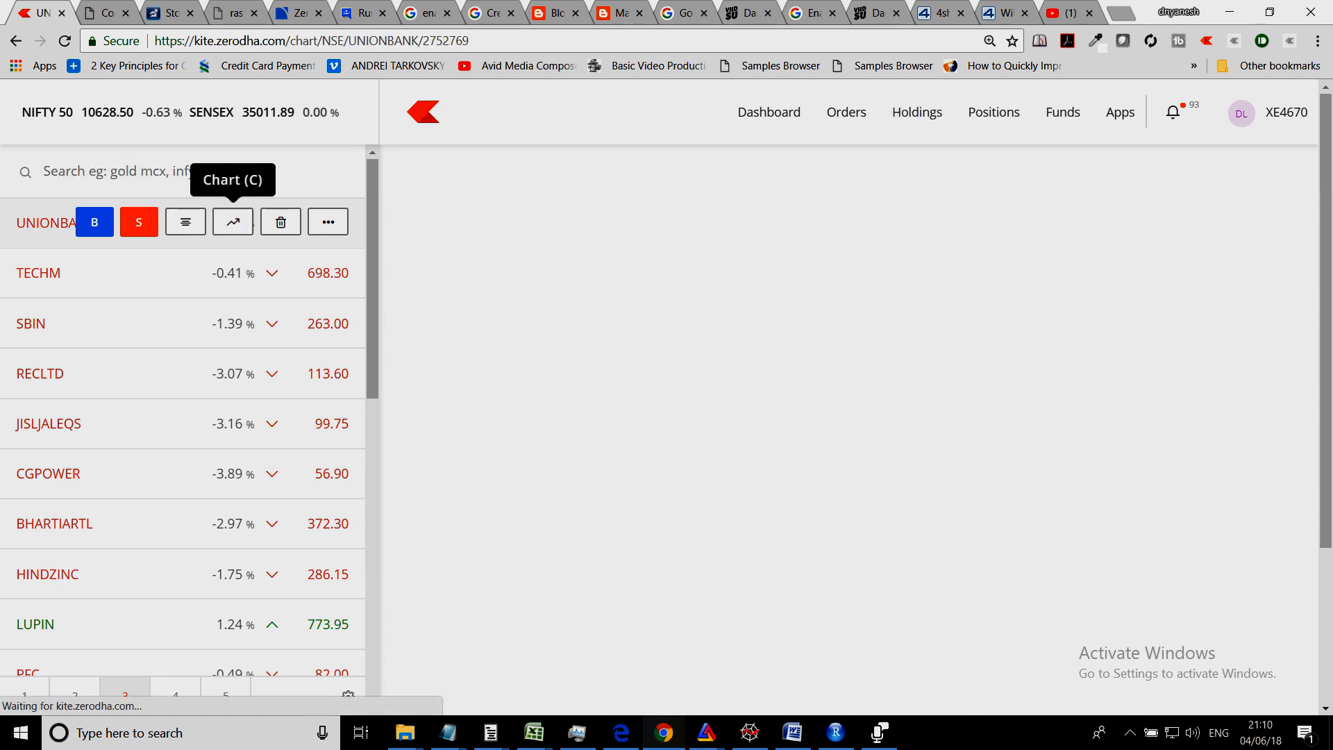
pyautogui.click(233, 221)
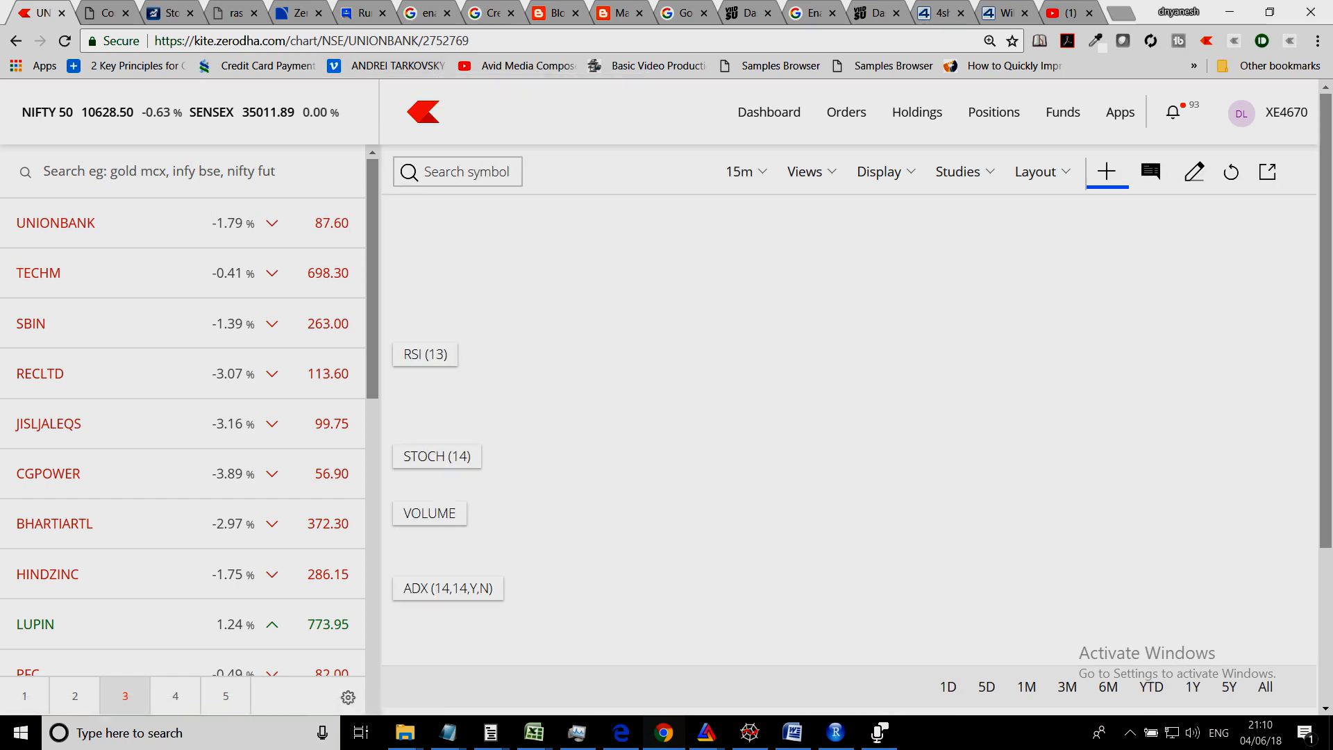
pyautogui.click(283, 40)
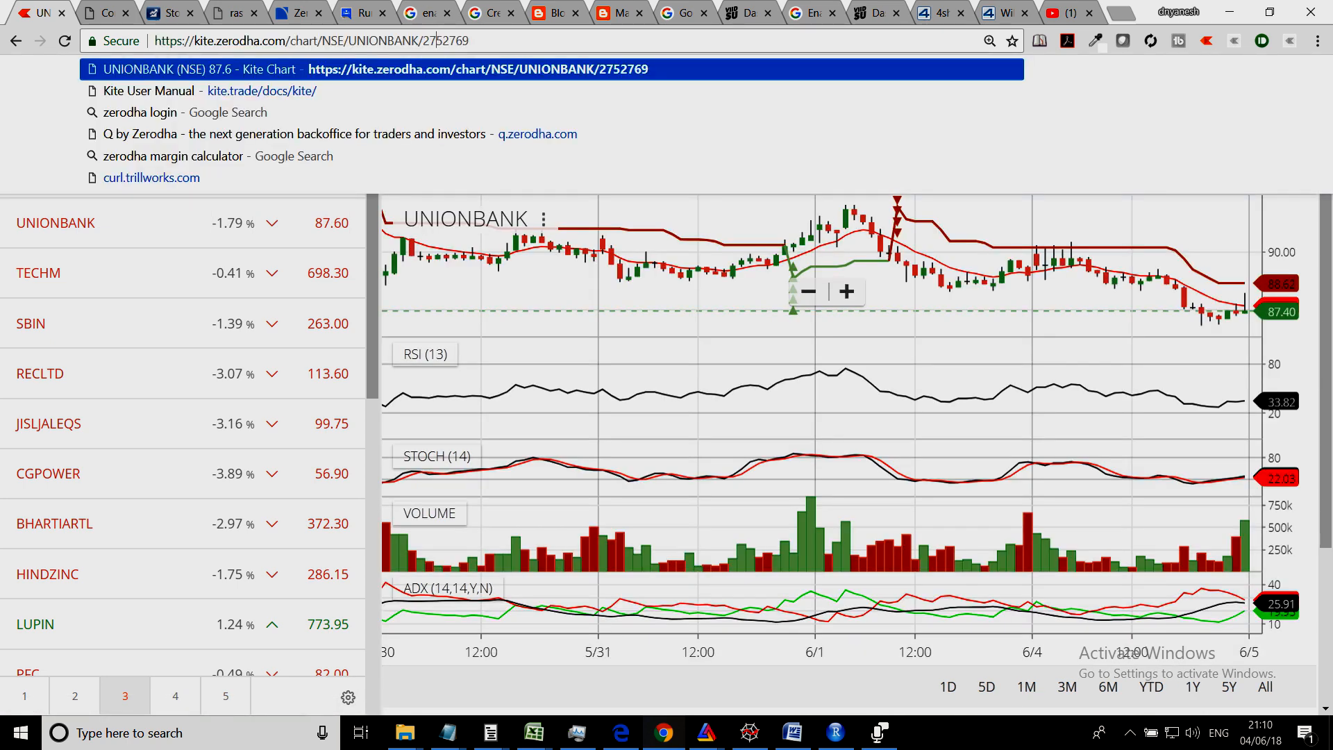
pyautogui.doubleClick(387, 39)
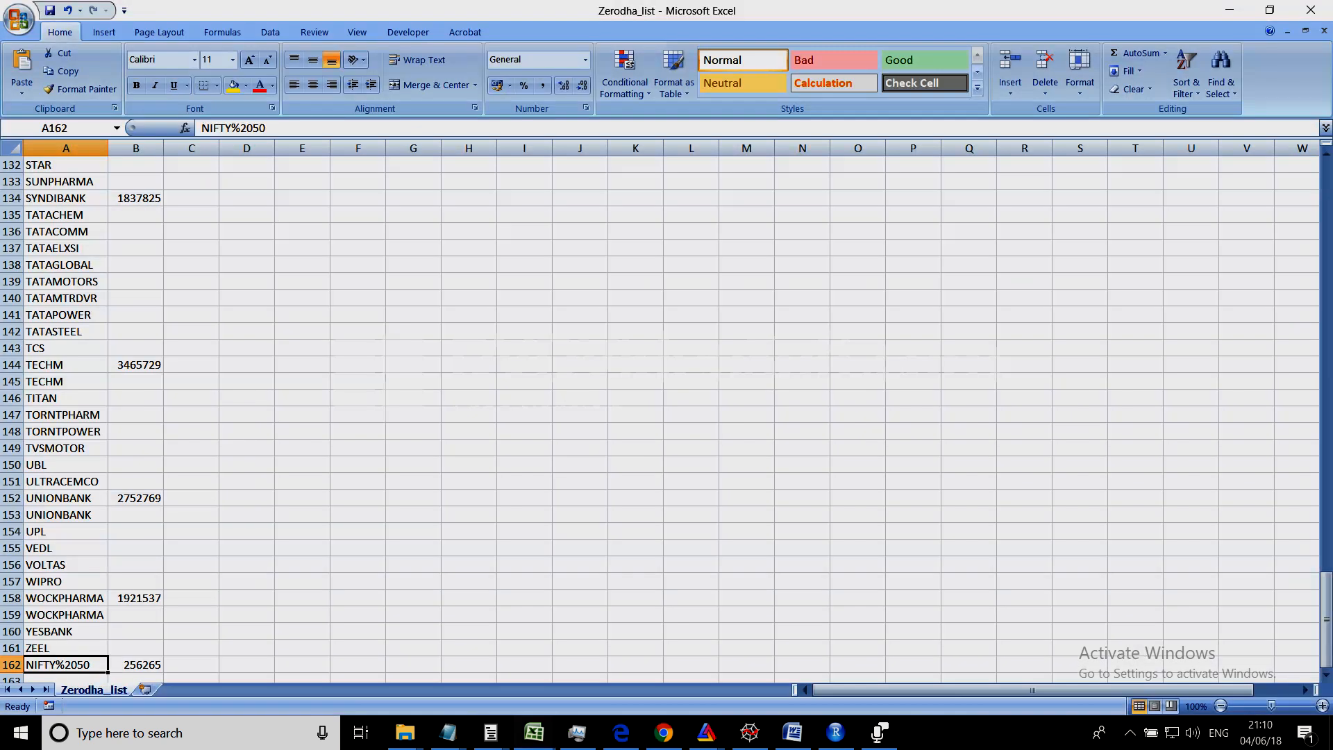
pyautogui.click(46, 581)
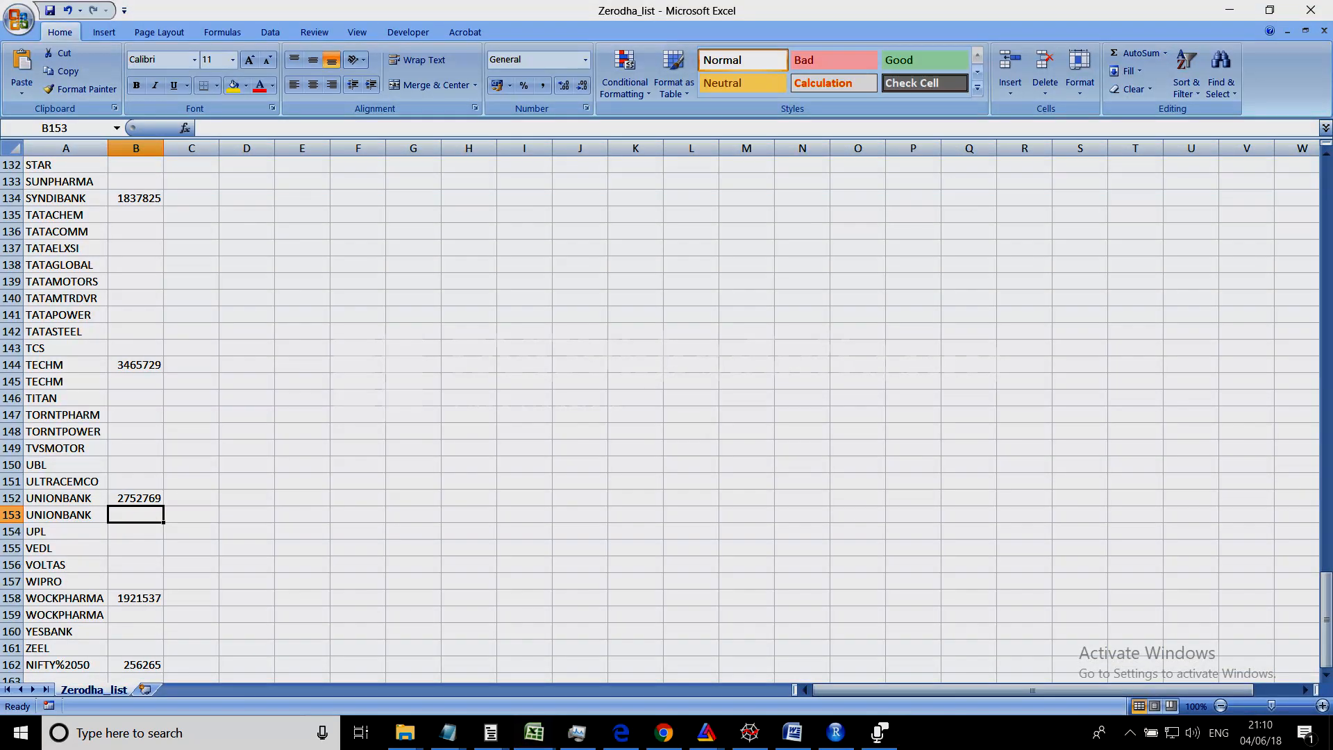
pyautogui.write('2752769')
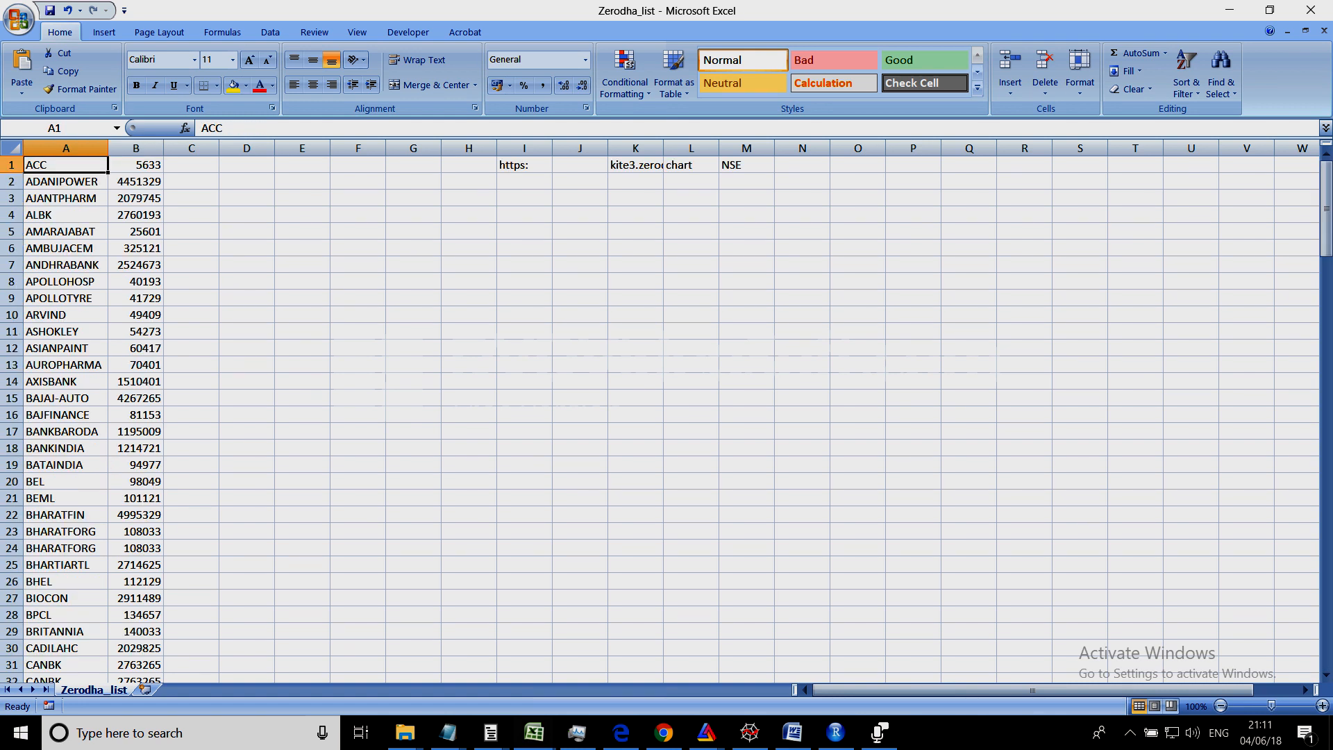
pyautogui.click(135, 180)
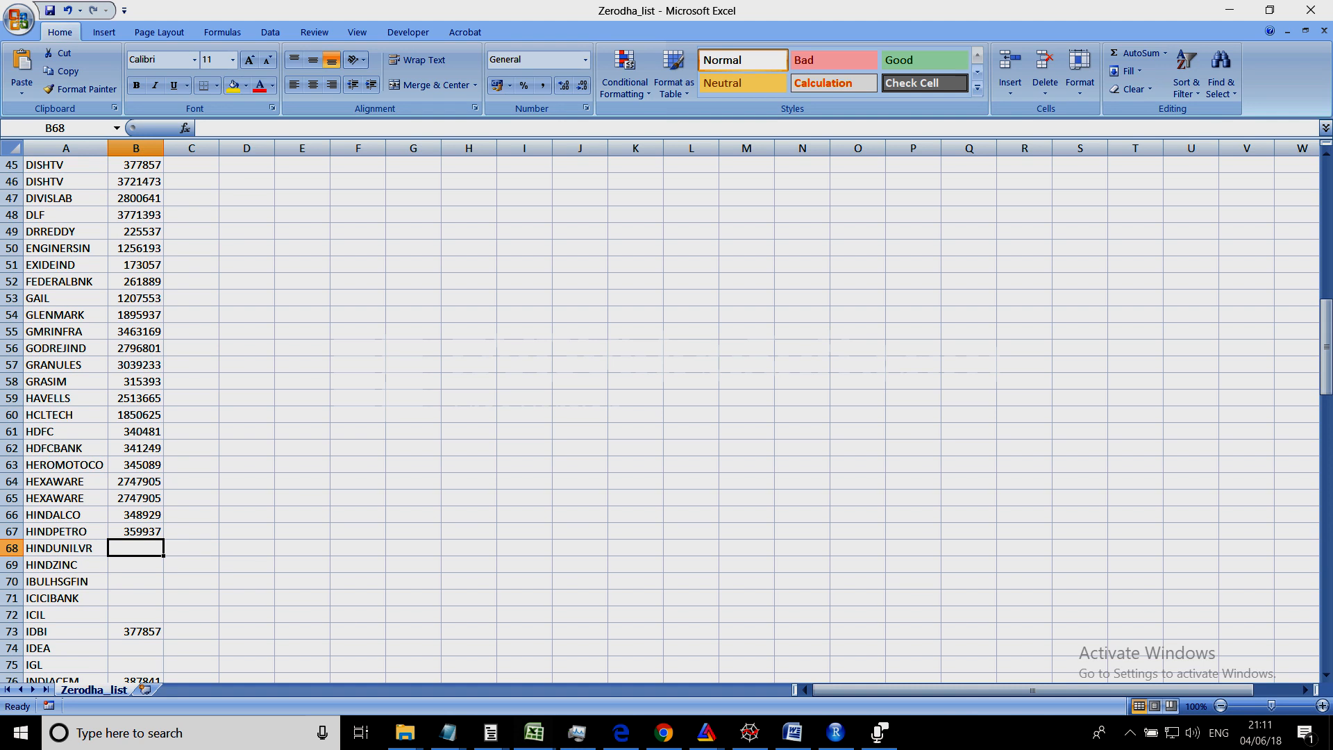
pyautogui.click(134, 530)
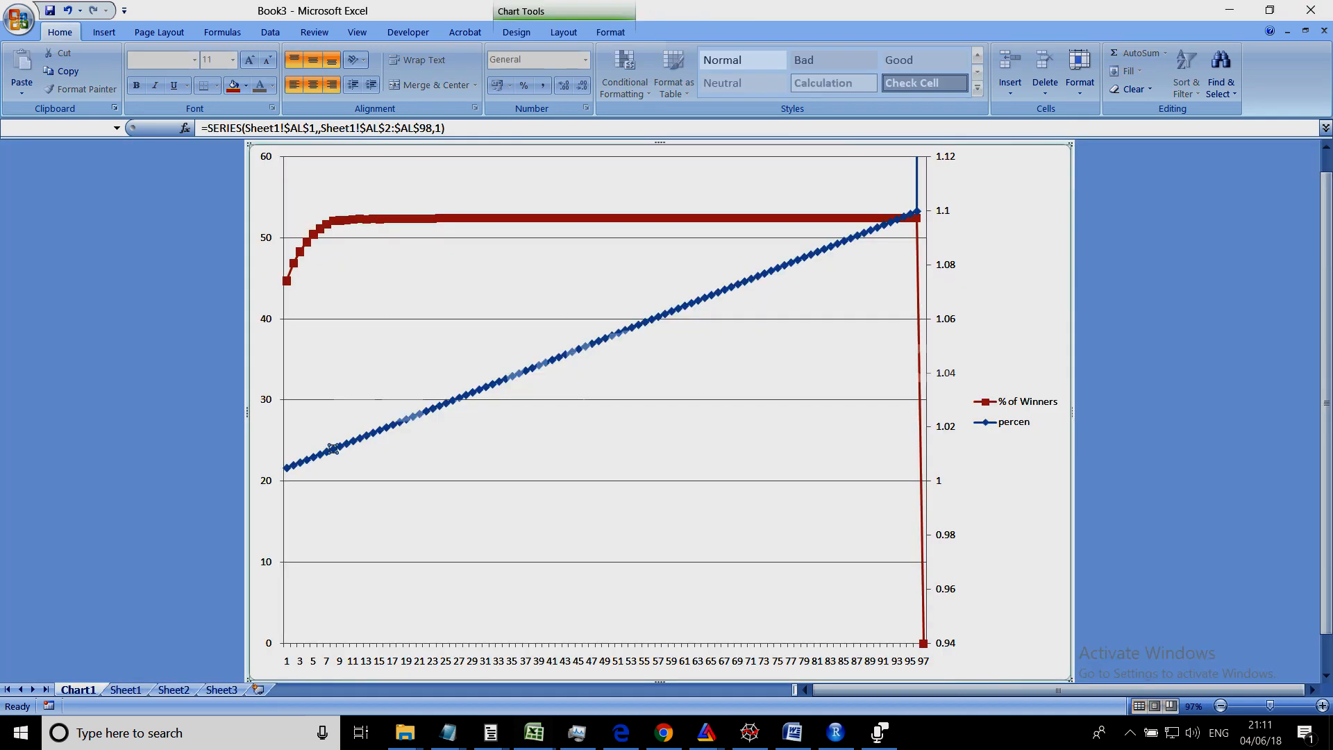
# Switch from the Book3 chart workbook back to the R script in RStudio.
pyautogui.click(835, 734)
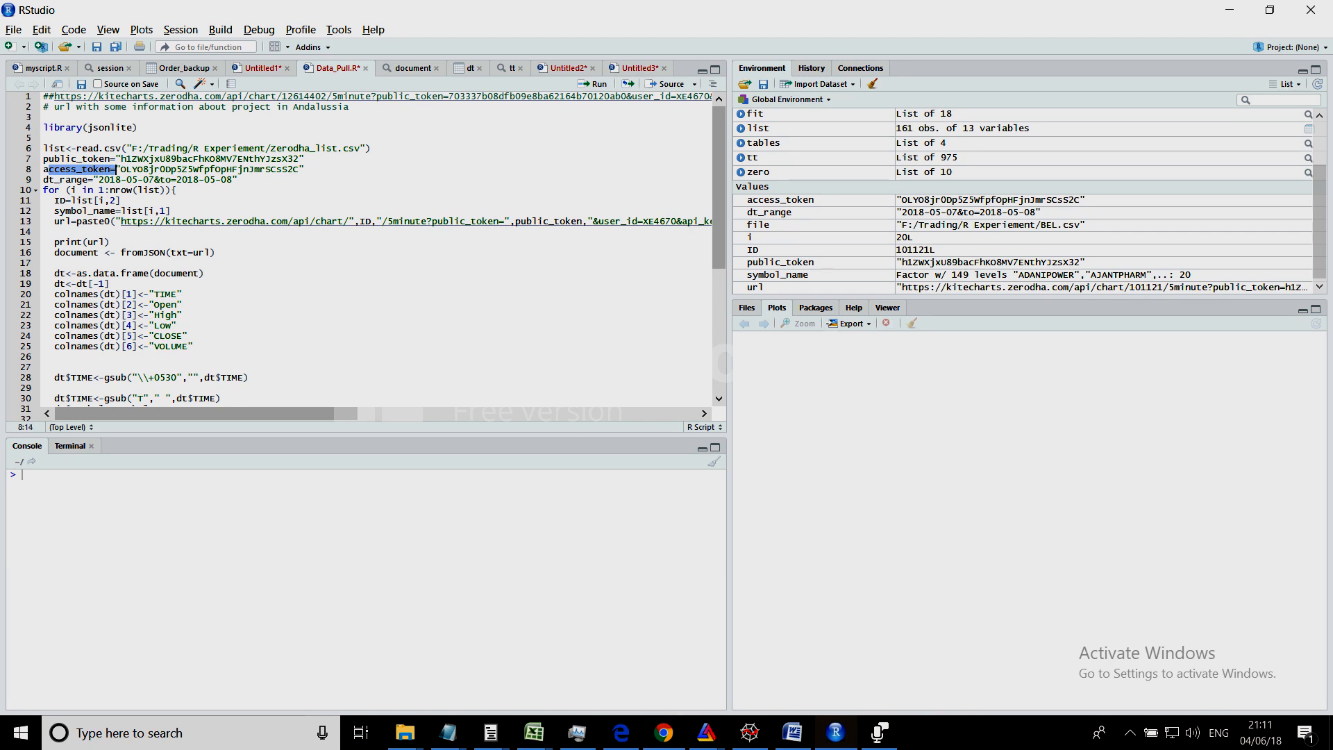
# Switch to Chrome showing the UNIONBANK Kite chart with Developer Tools open.
pyautogui.click(664, 733)
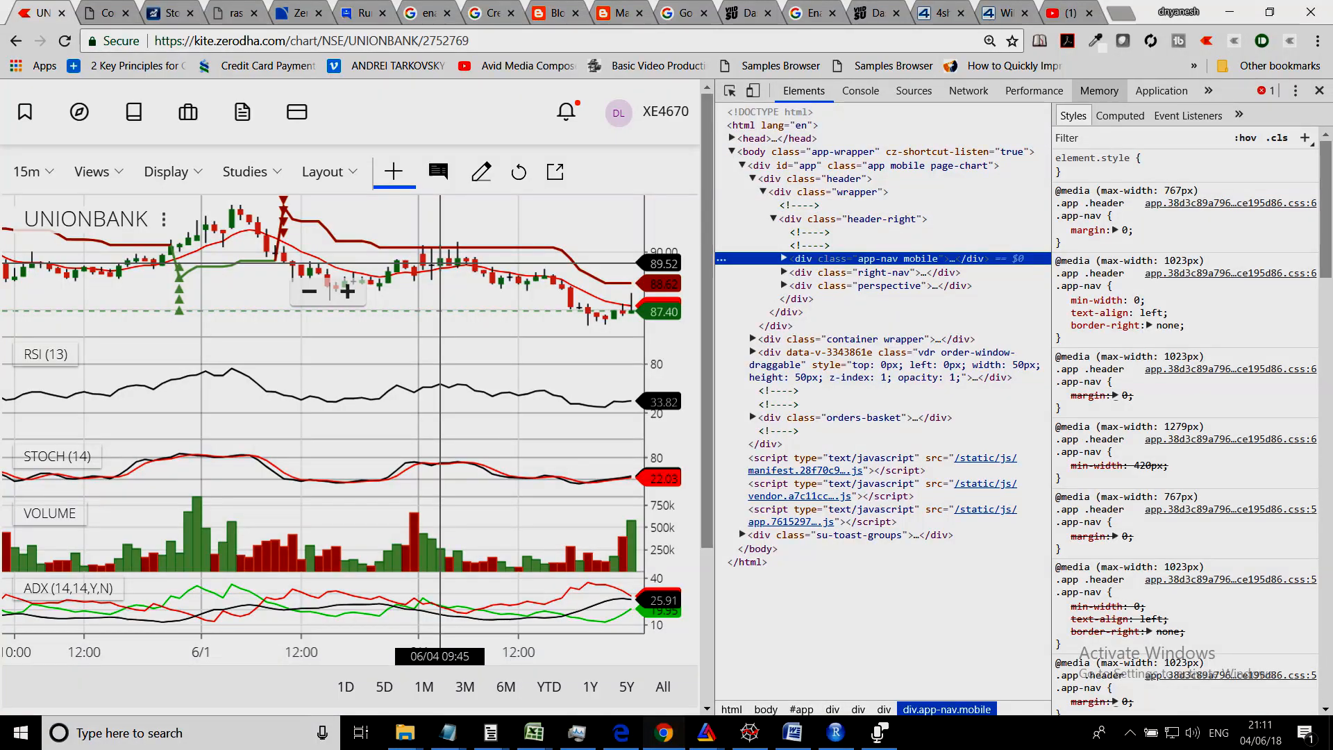
# Go to the orders page and then the marketwatch page so the network log records their requests.
pyautogui.click(970, 90)
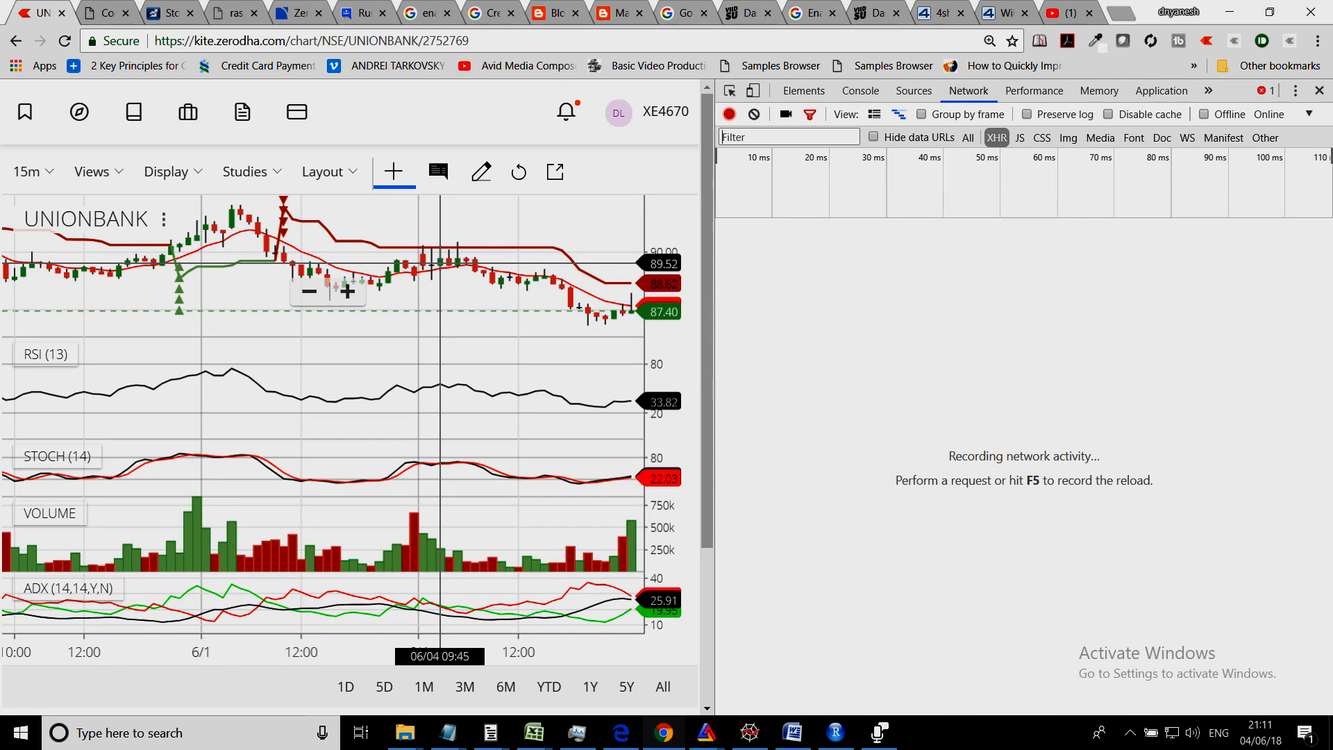
pyautogui.click(311, 40)
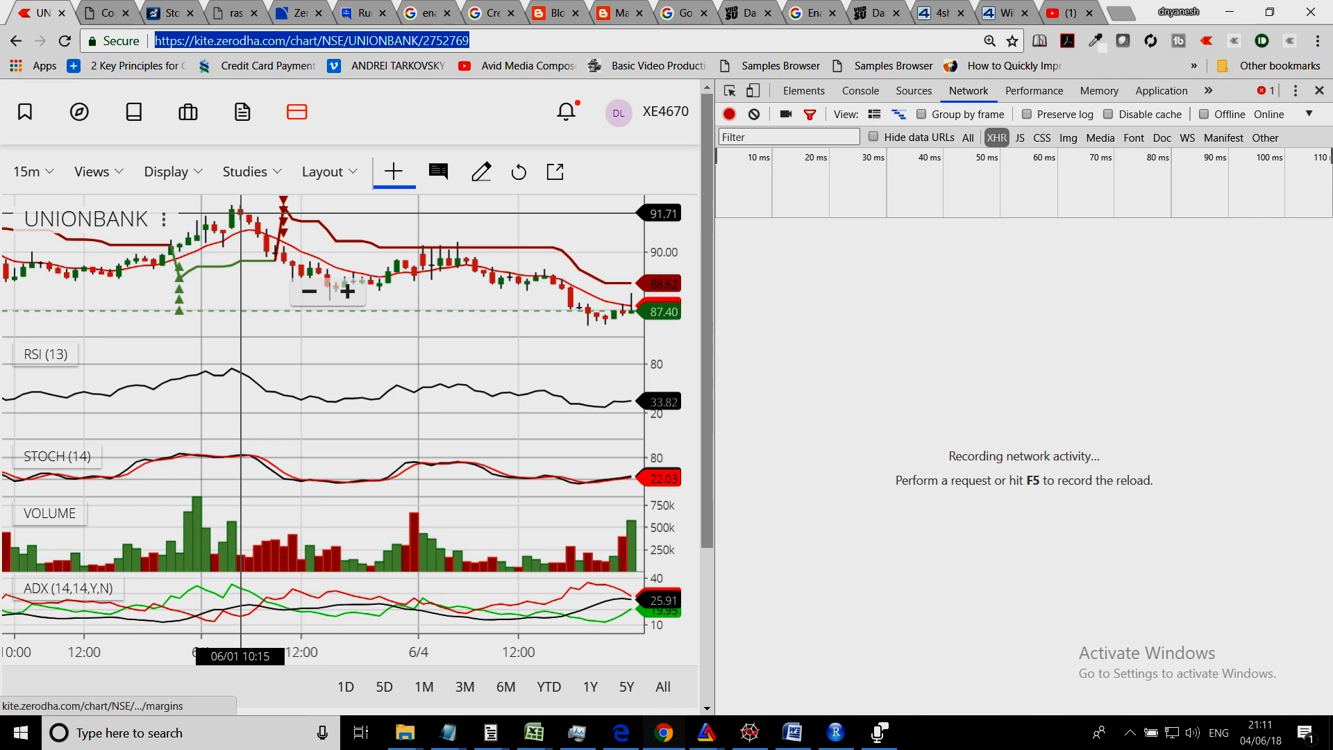
pyautogui.click(133, 112)
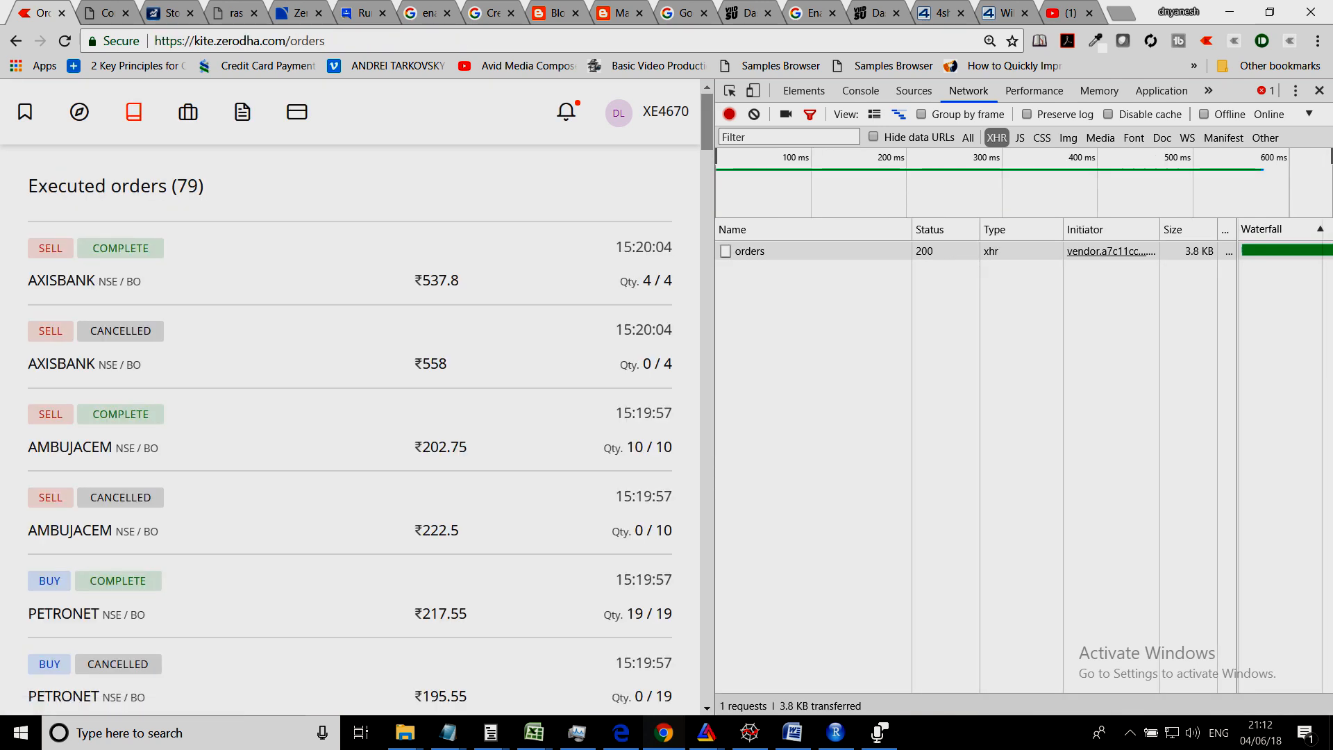
pyautogui.click(188, 111)
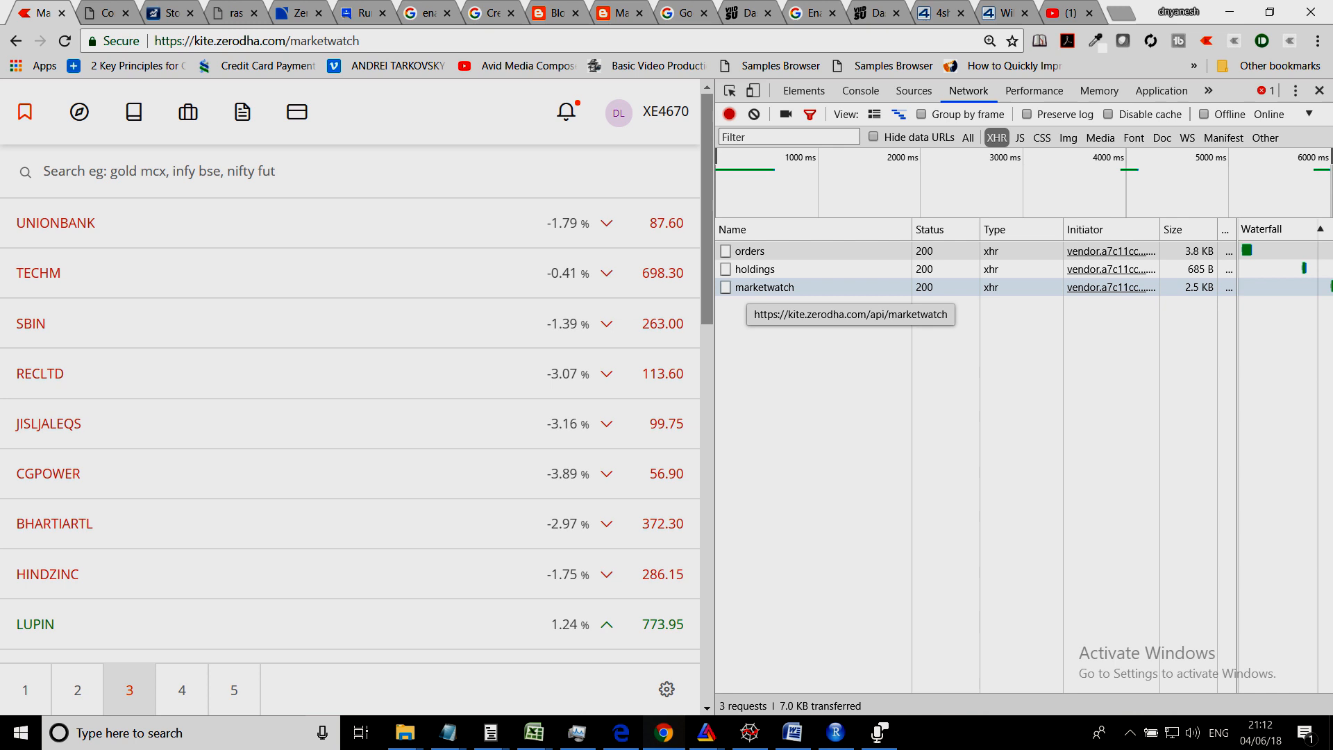
# Open the marketwatch request's cookies and pick the public_token and kfsession values.
pyautogui.rightClick(764, 287)
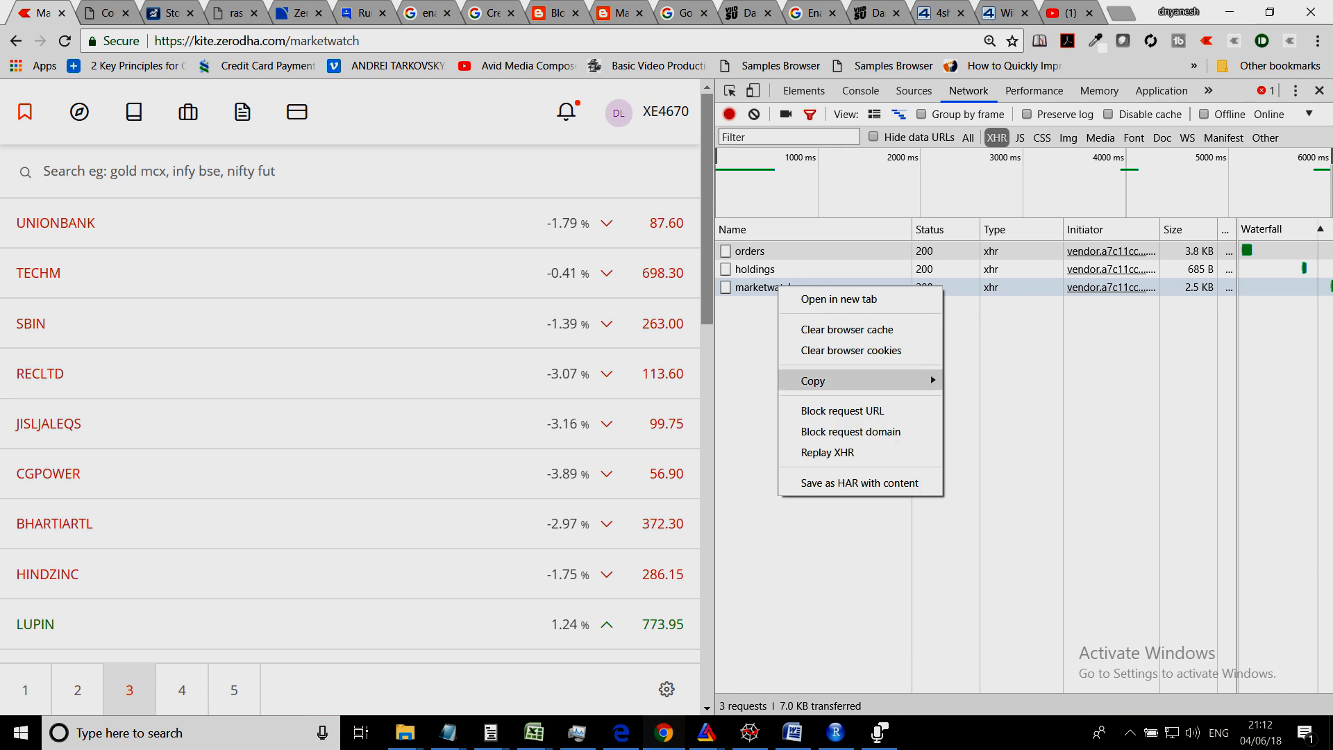
pyautogui.moveTo(814, 380)
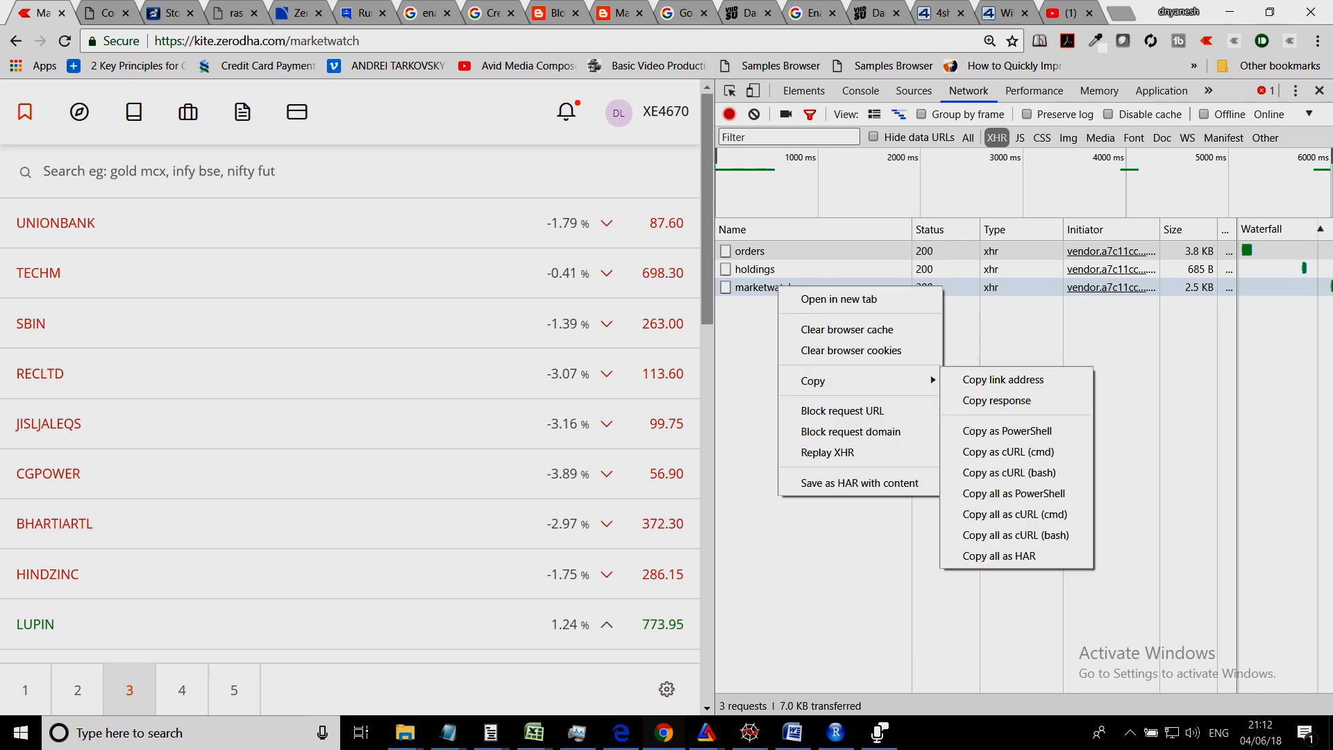
pyautogui.click(764, 286)
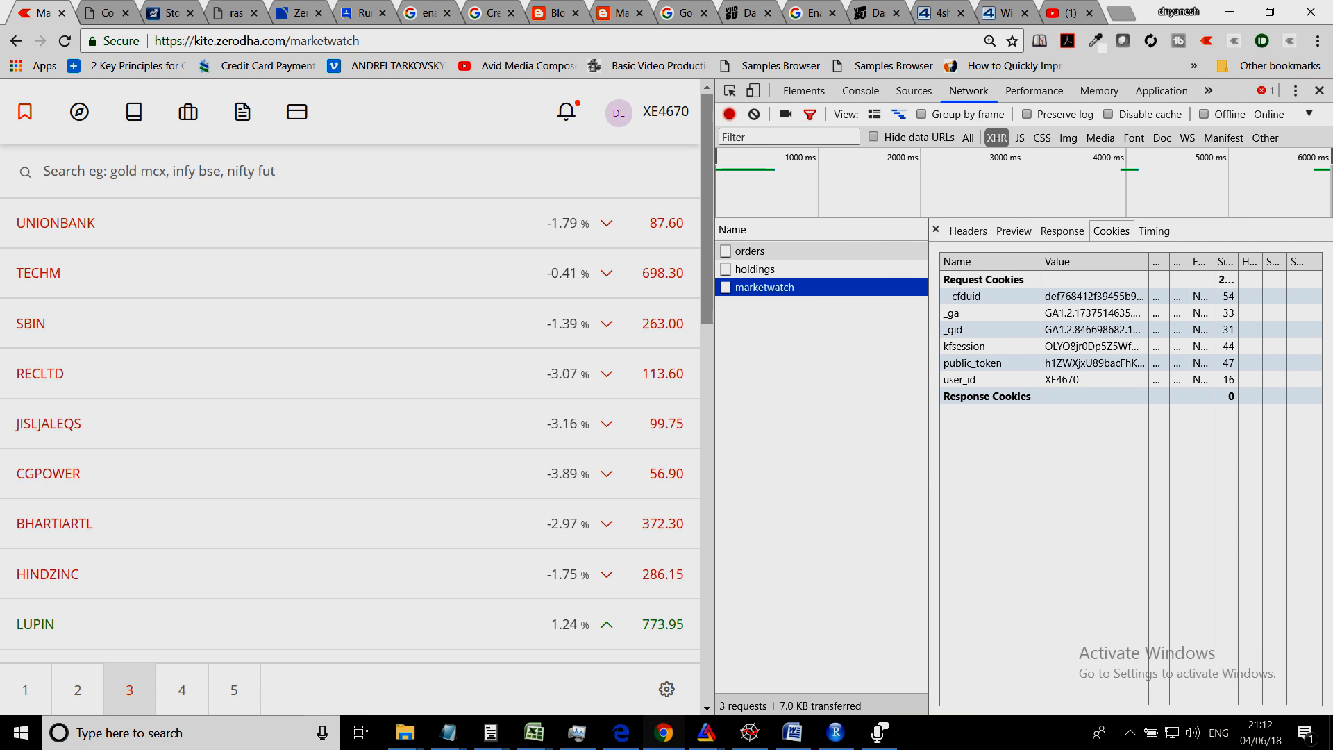
pyautogui.click(972, 363)
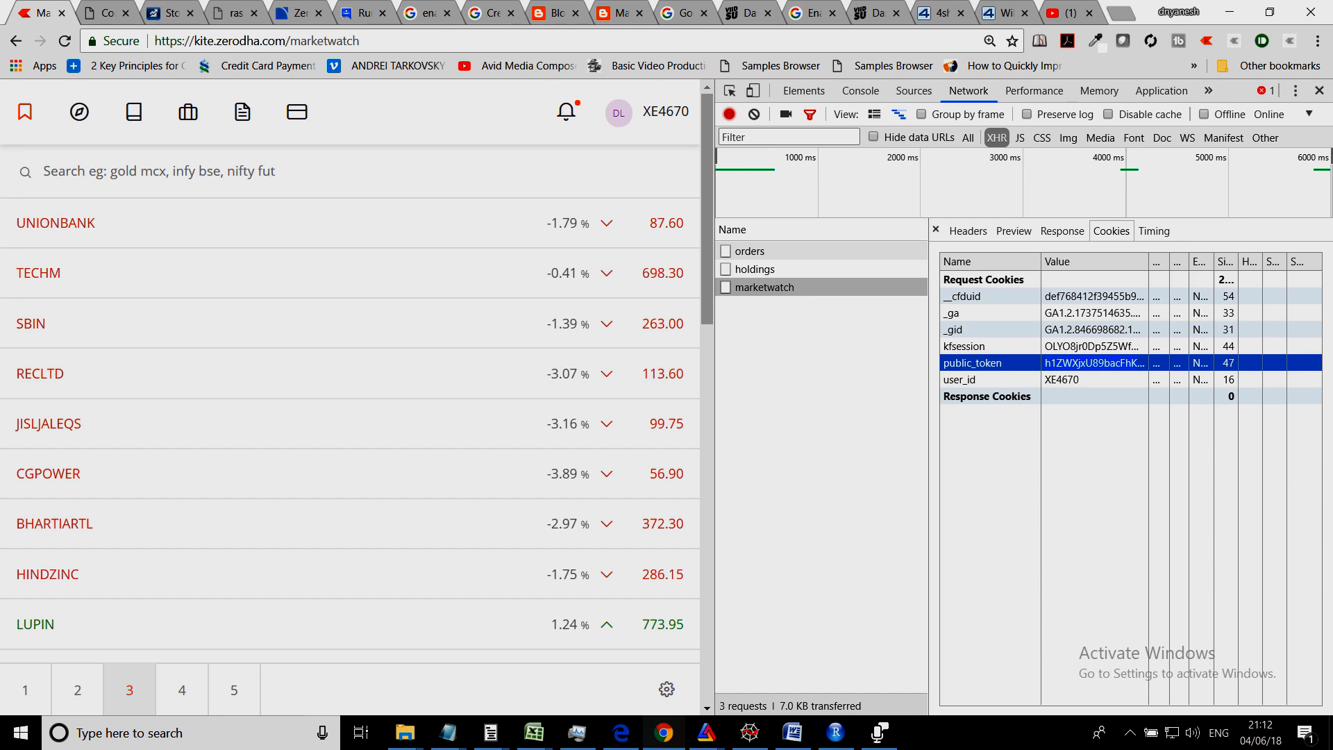
pyautogui.click(964, 346)
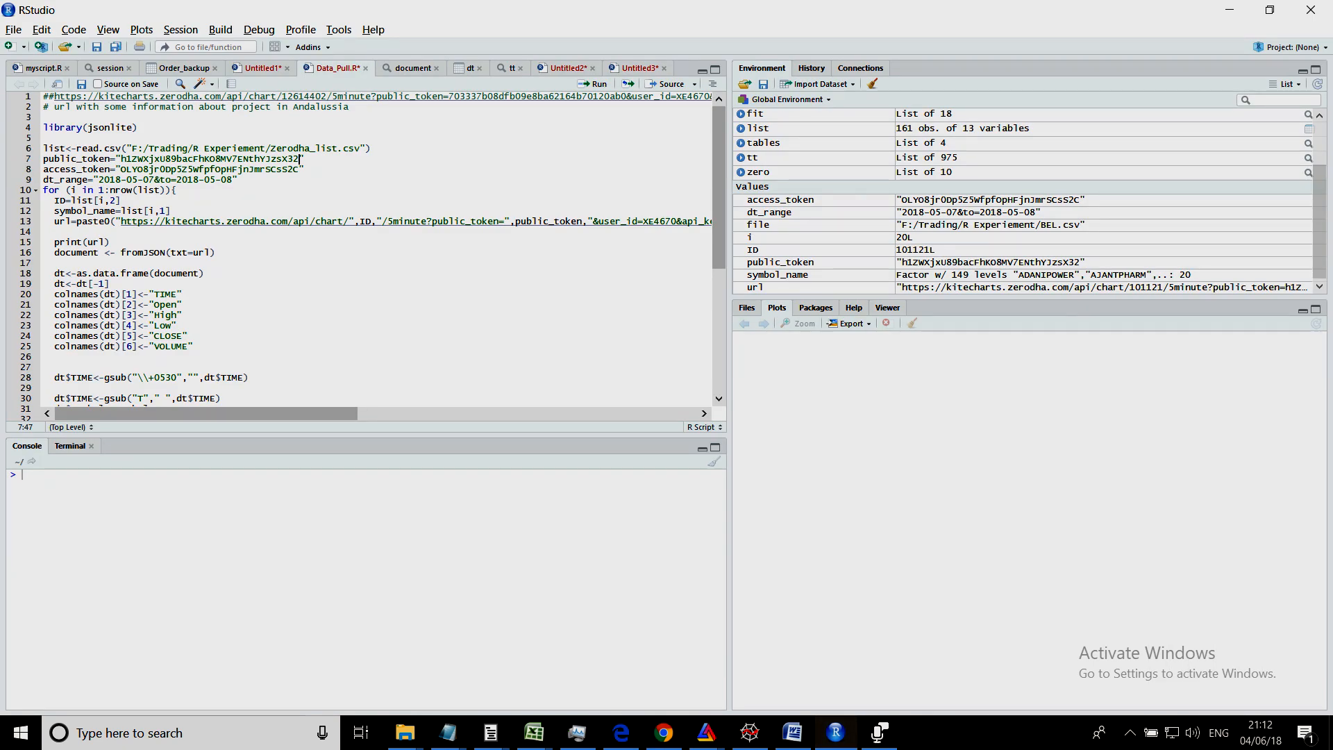
# Update the token value and add print(symbol_name) inside the download loop.
pyautogui.doubleClick(209, 168)
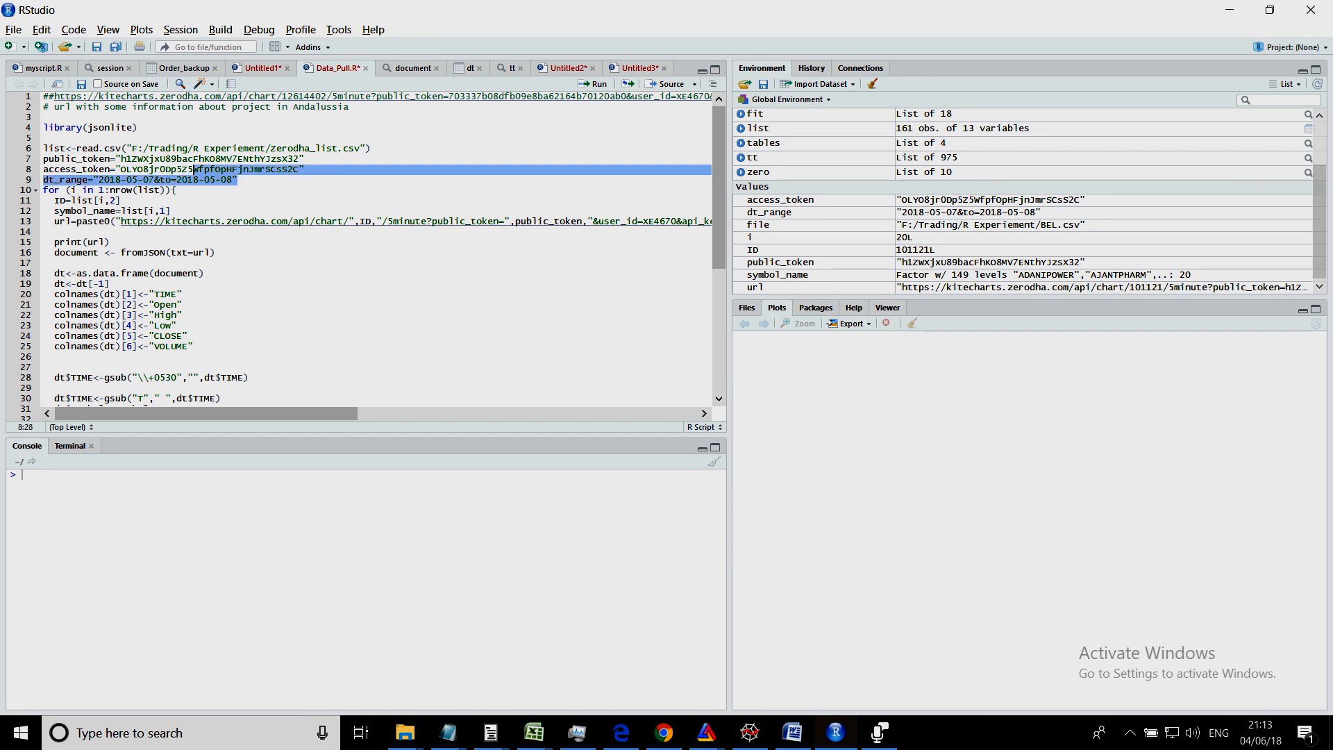
pyautogui.click(46, 186)
pyautogui.write('print(symbol_name)')
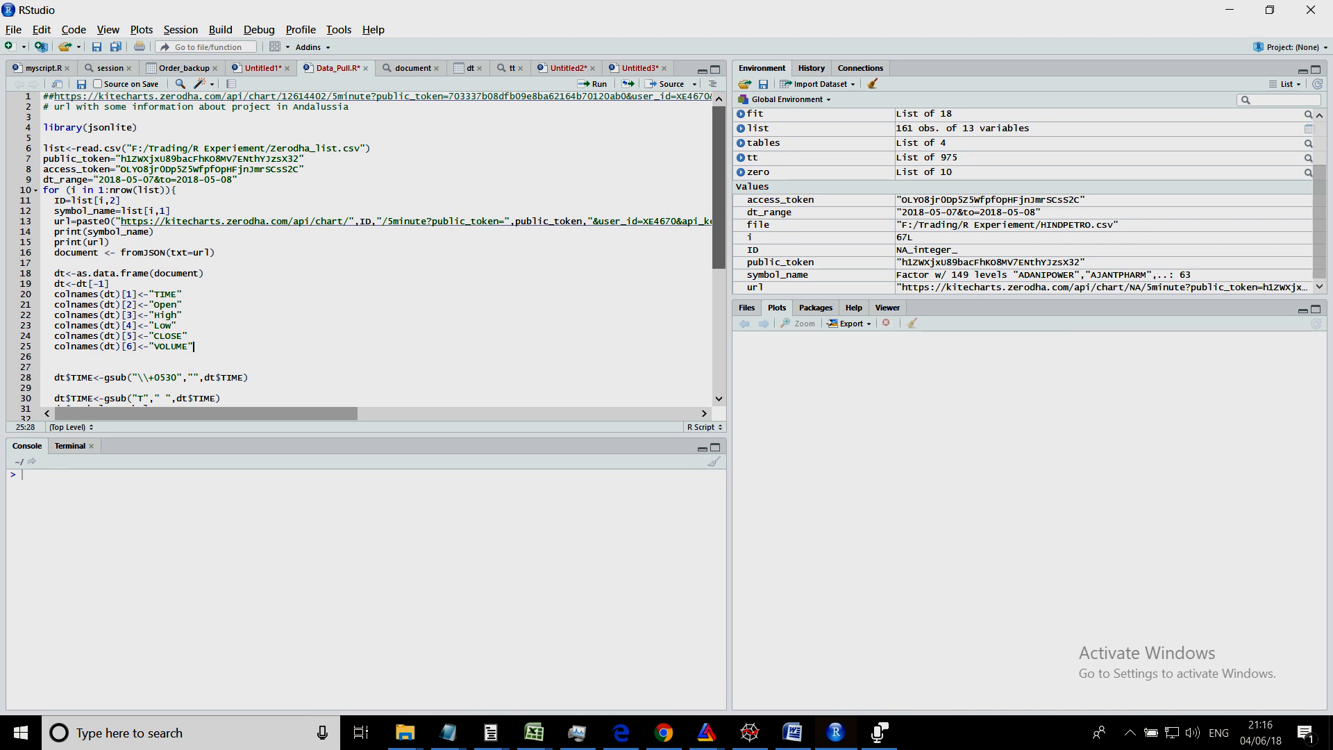
# Select the whole script and run it to fetch data for all 66 stocks.
pyautogui.press('ctrl+a')
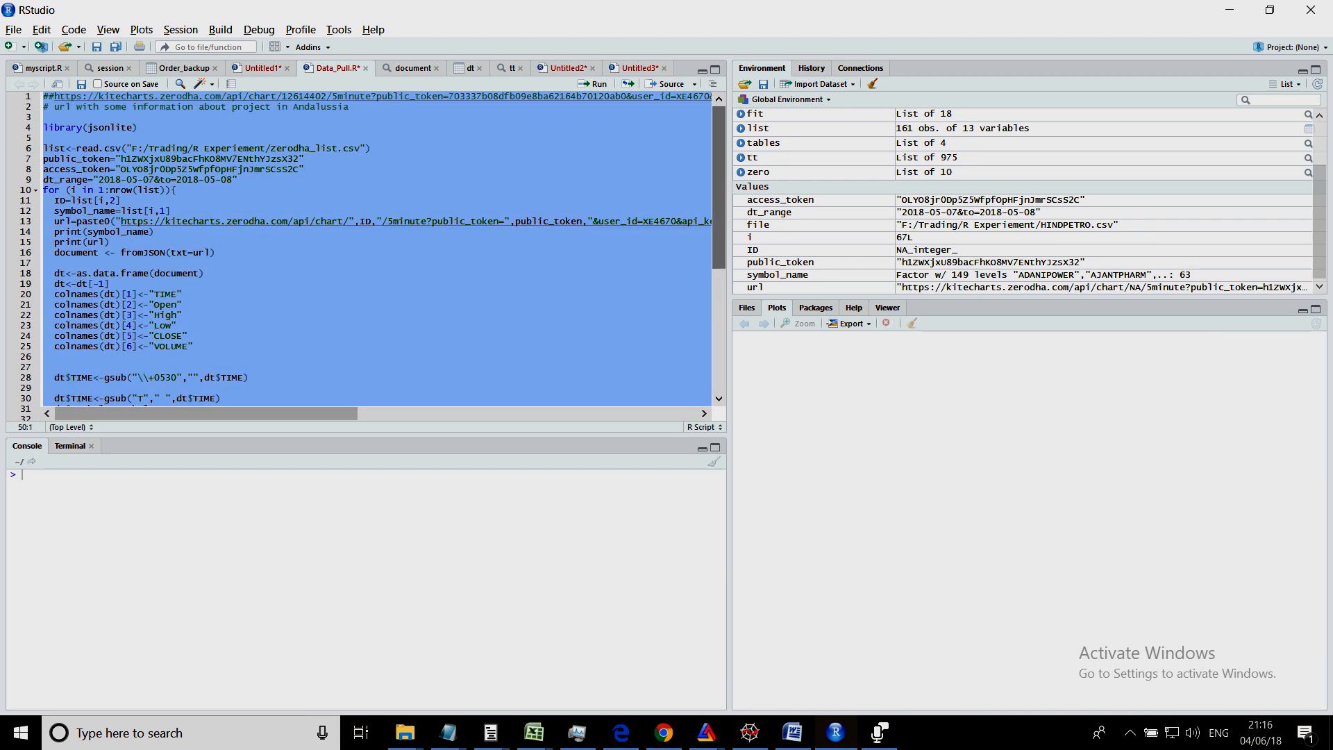
pyautogui.click(599, 83)
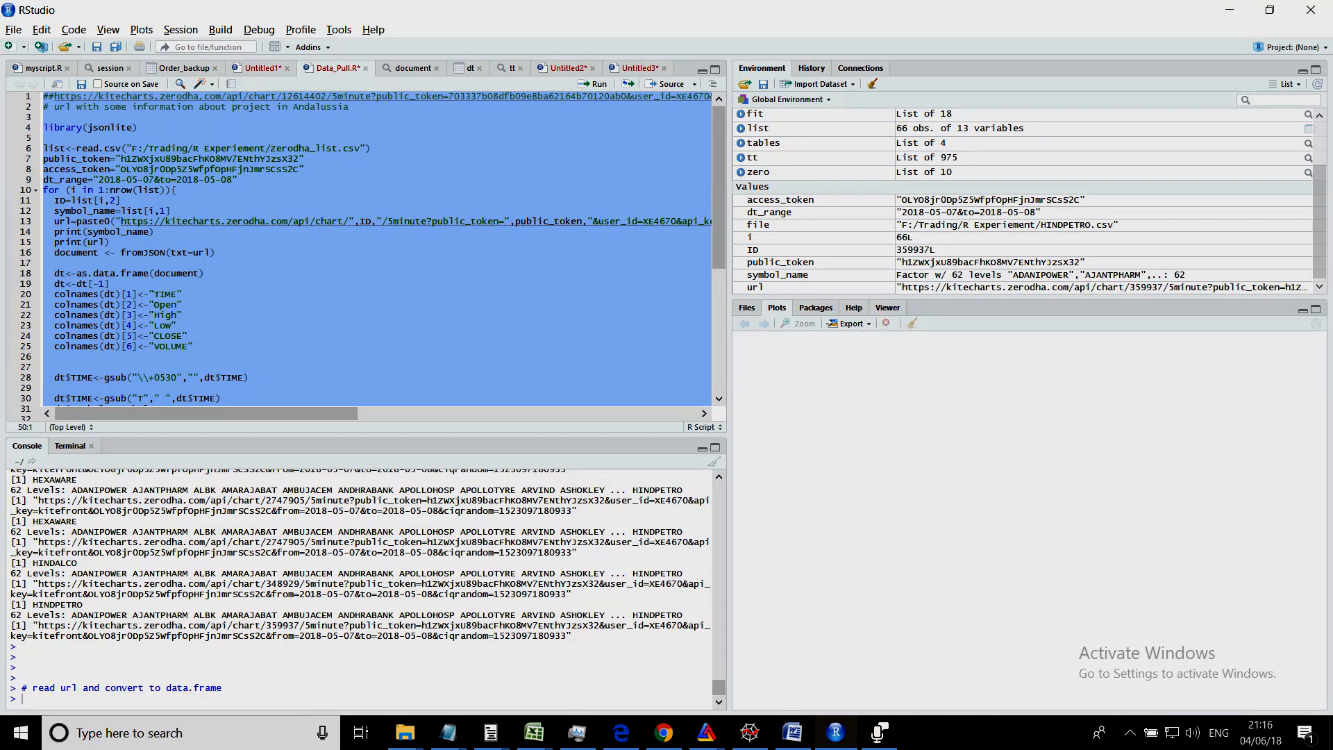
pyautogui.moveTo(403, 733)
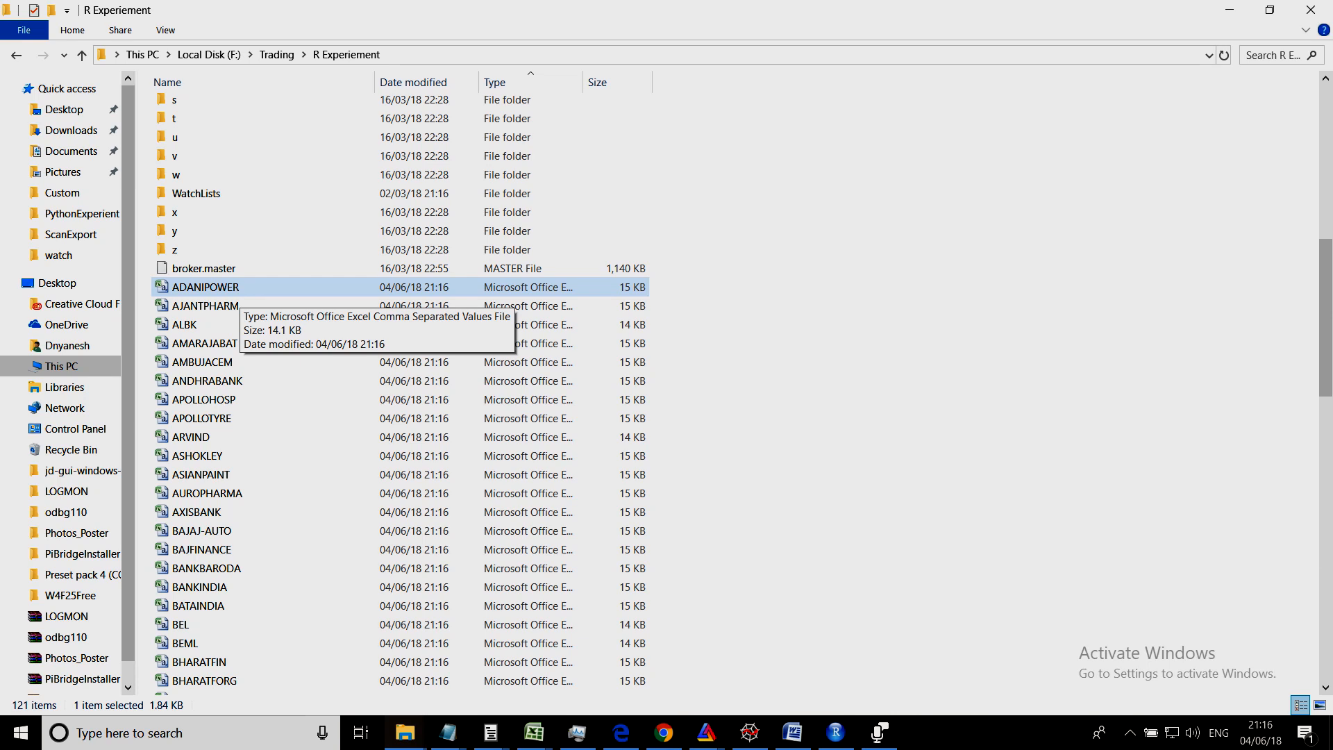
# Open ADANIPOWER.csv in Excel and check the Open, Symbol and TIME column headings.
pyautogui.doubleClick(206, 286)
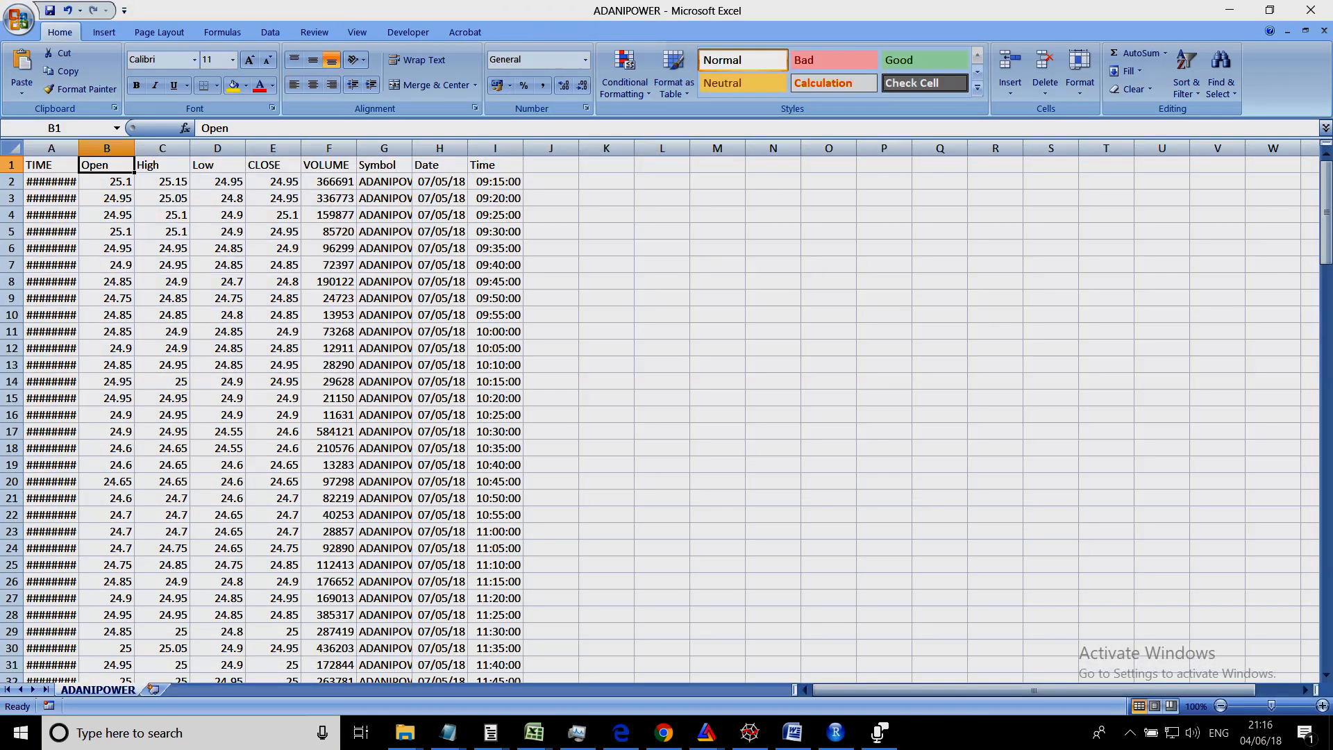
pyautogui.click(384, 164)
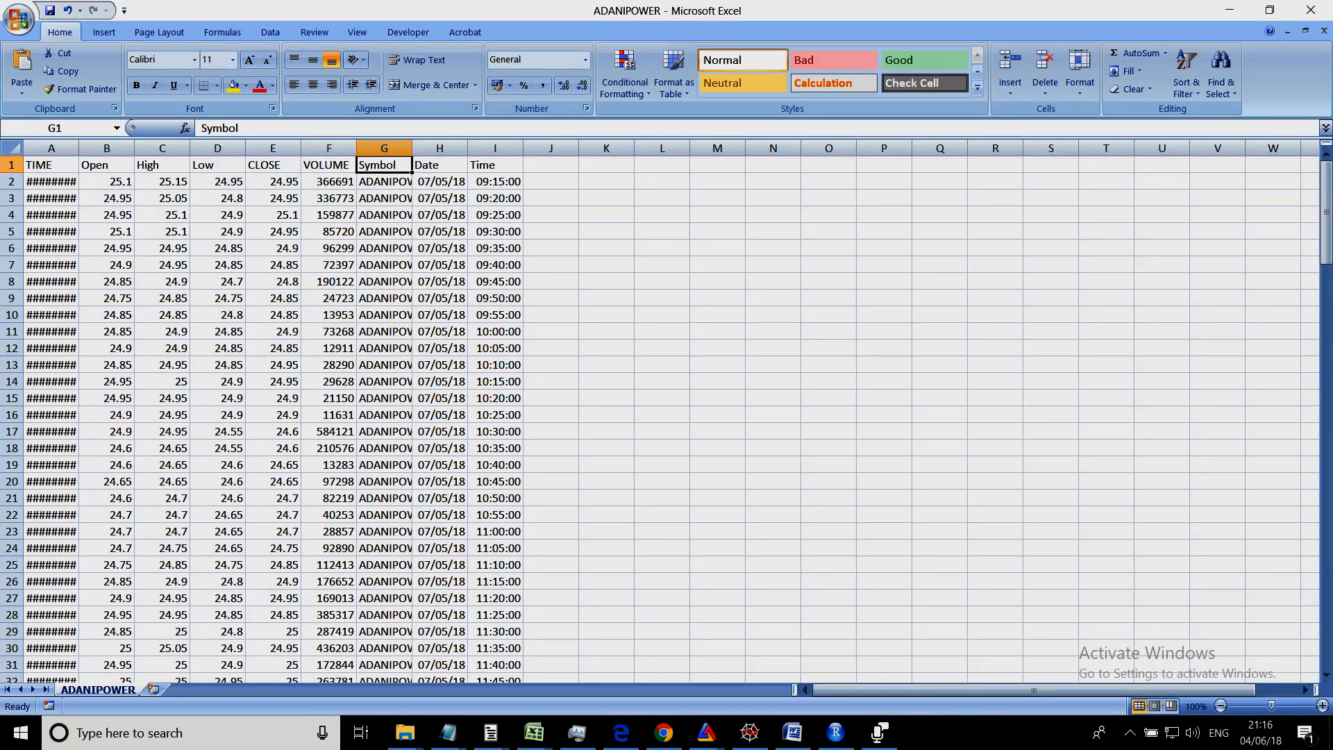
pyautogui.click(107, 164)
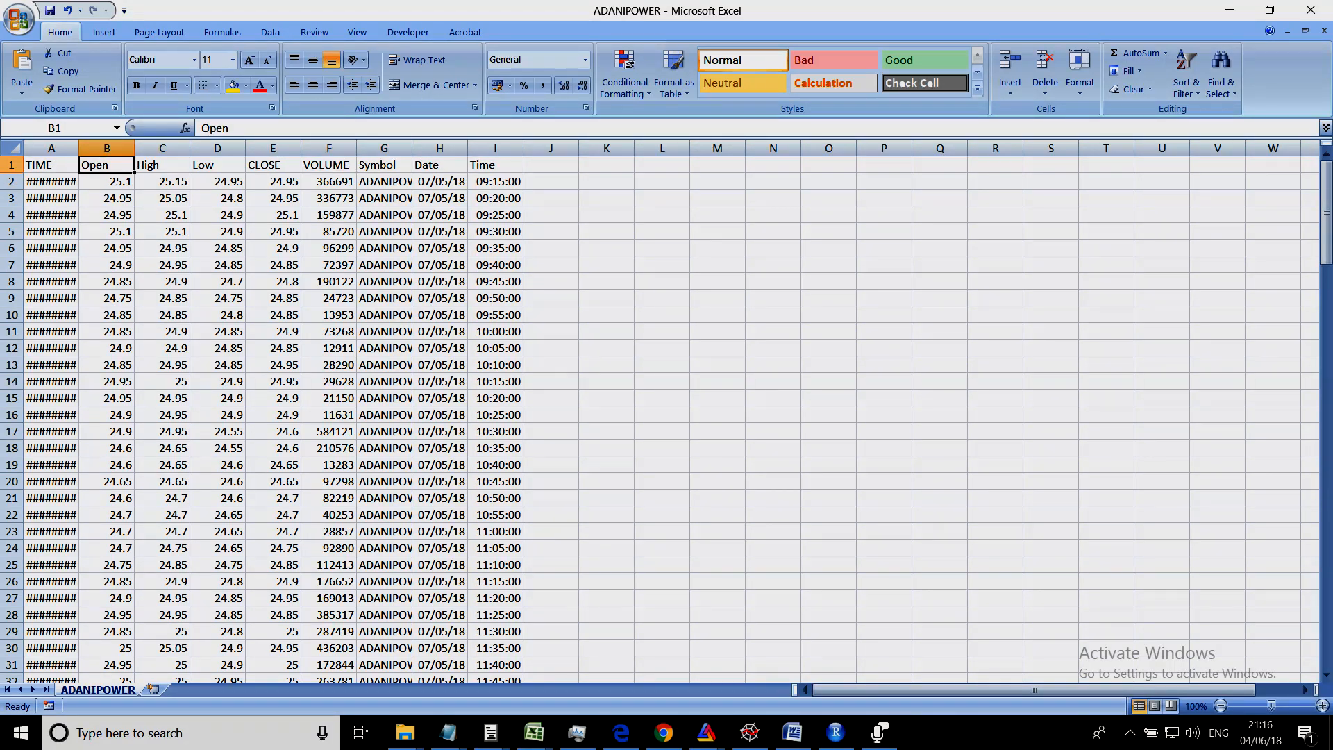
pyautogui.click(50, 164)
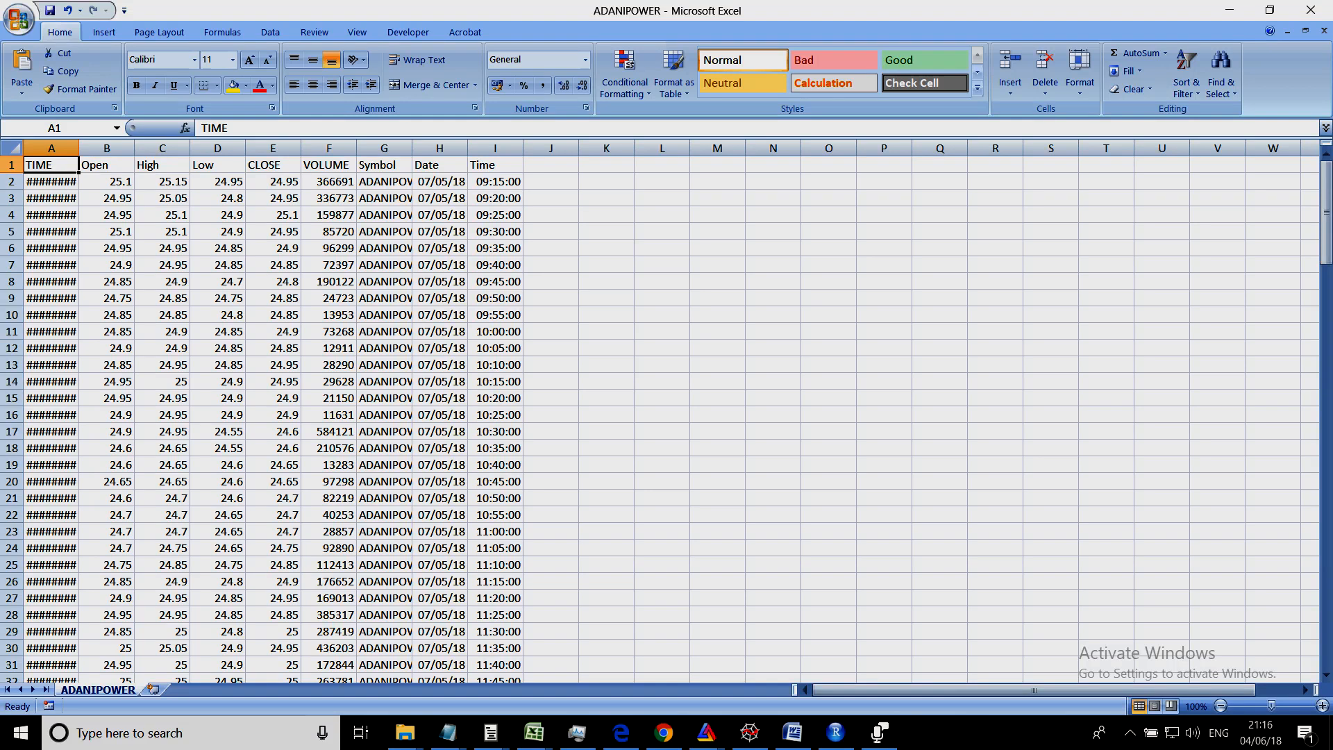